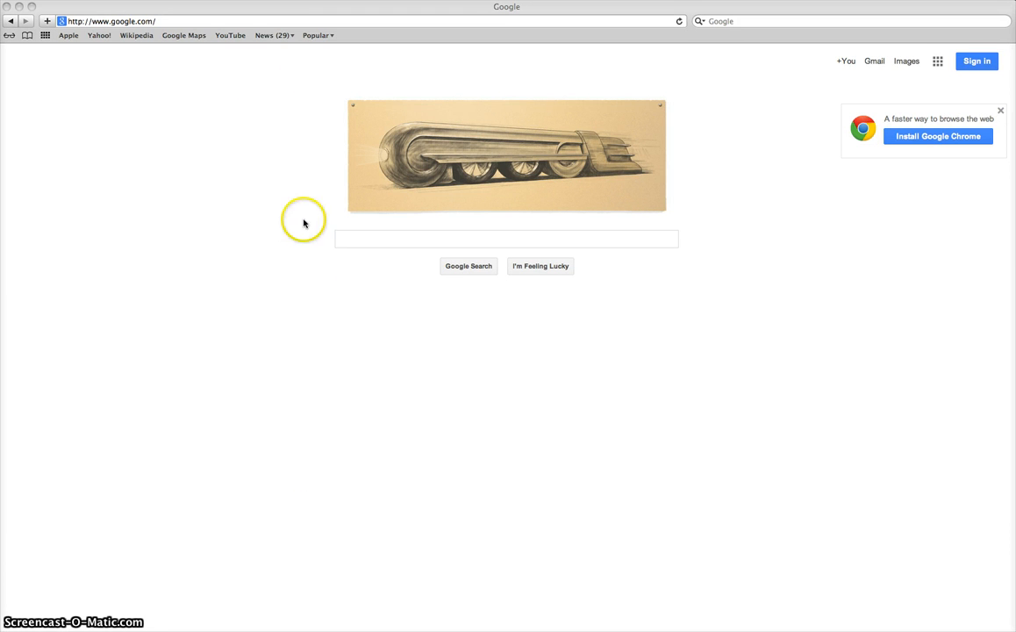
- Select Safari's current address to start entering a new web address
{"action": "left_click", "coordinate": [506, 238]}
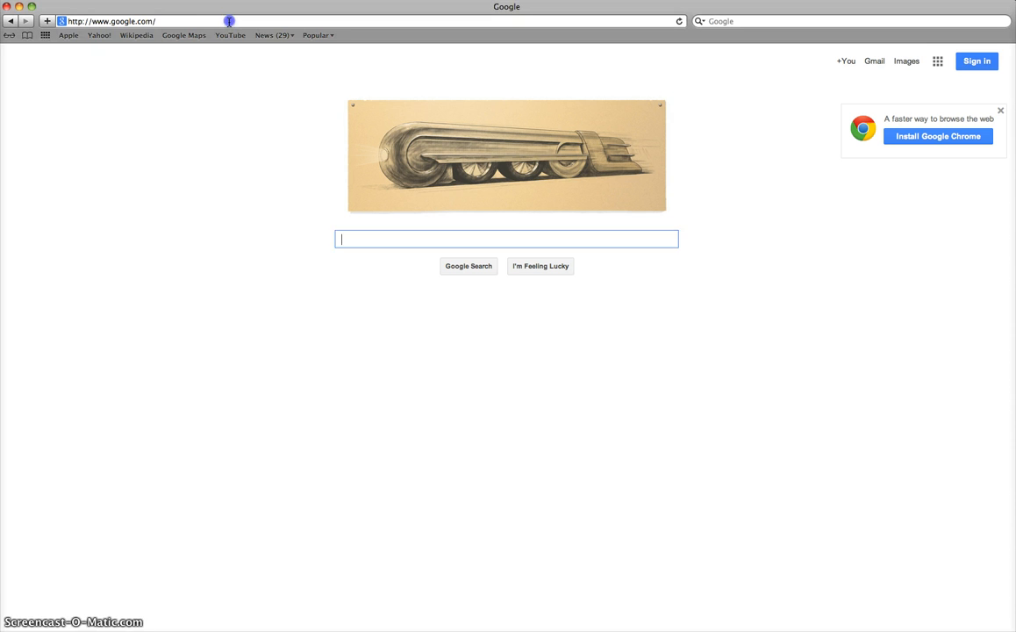
{"action": "left_click", "coordinate": [158, 20]}
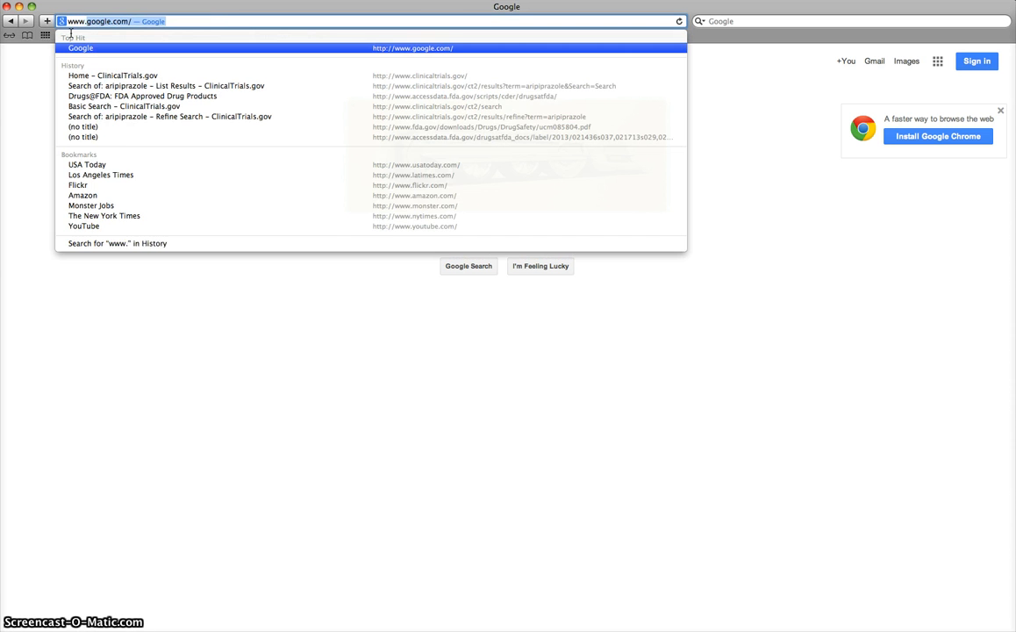
- Load 'Home – ClinicalTrials.gov' from Safari's history suggestions
{"action": "left_click", "coordinate": [114, 57]}
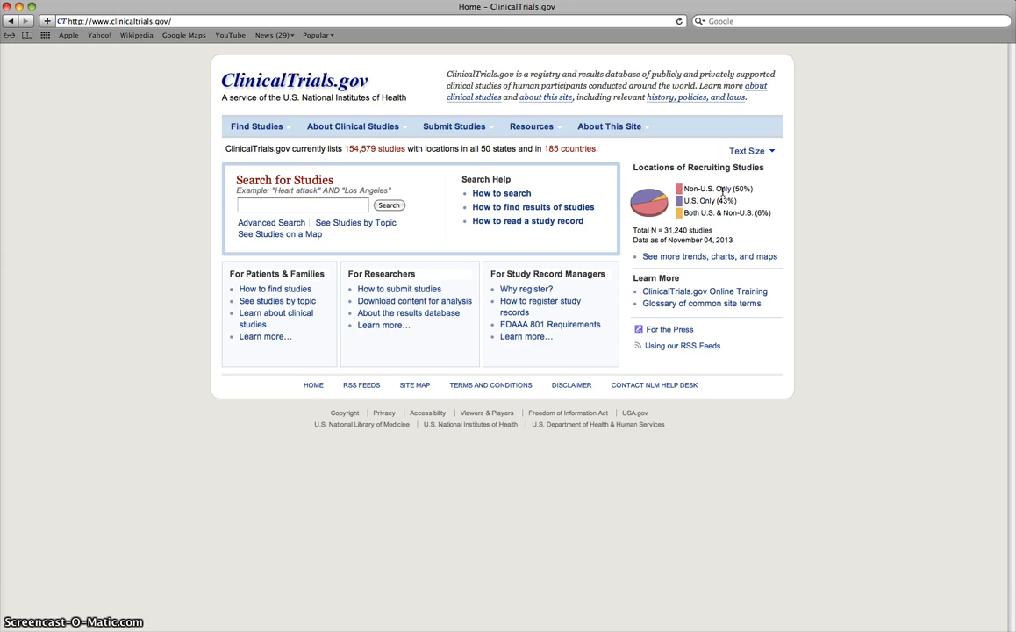
{"action": "mouse_move", "coordinate": [632, 213]}
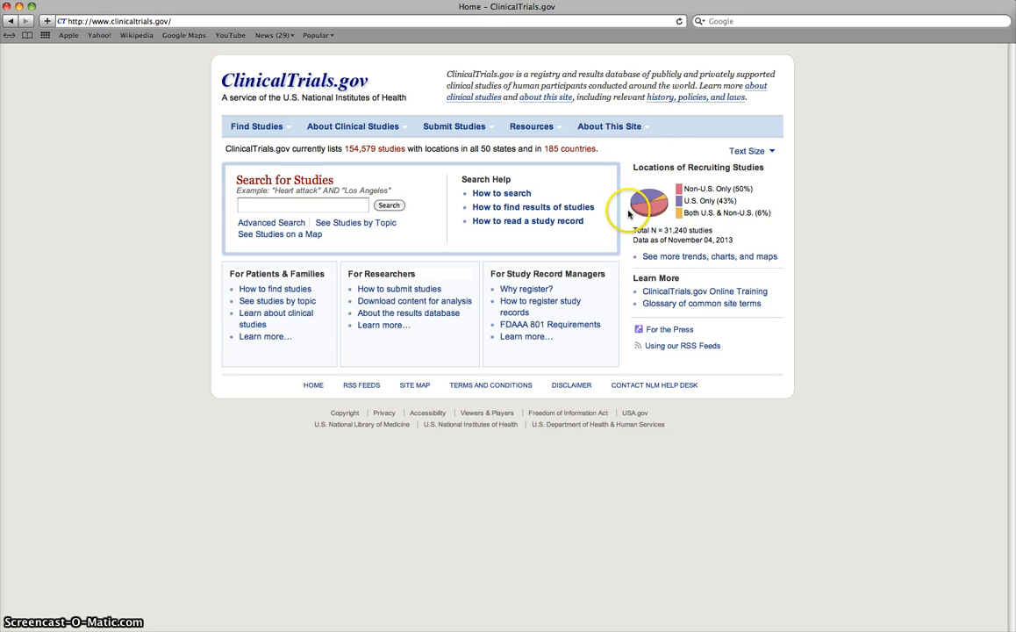
{"action": "mouse_move", "coordinate": [763, 256]}
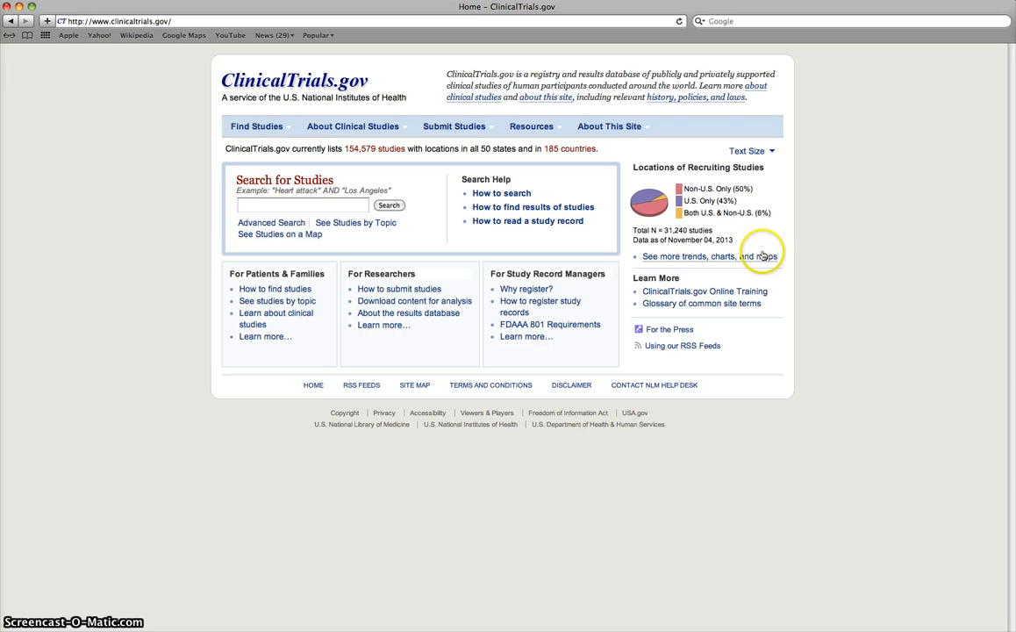
{"action": "mouse_move", "coordinate": [774, 245]}
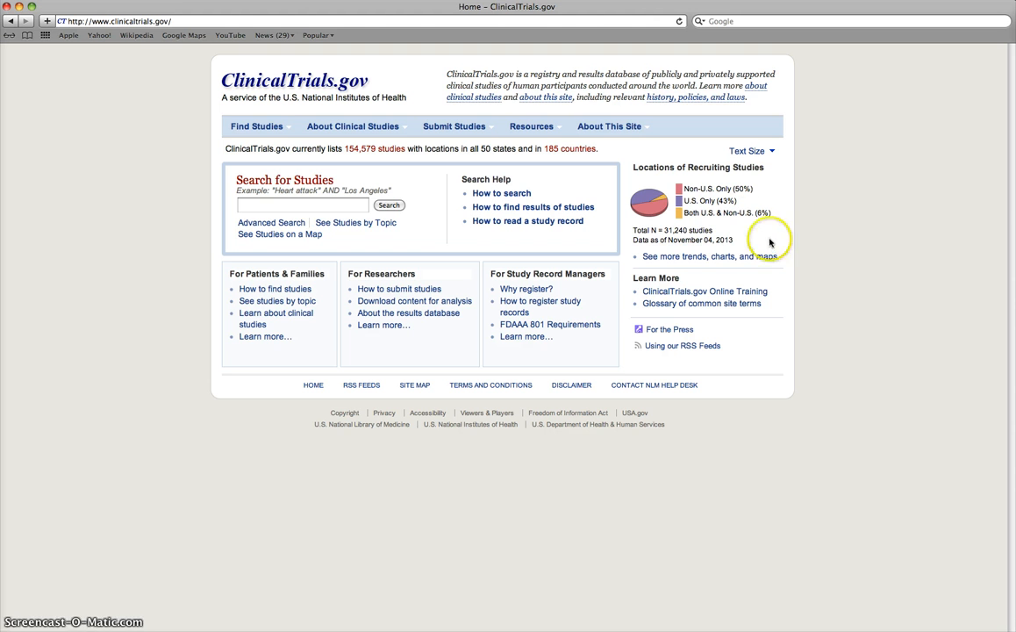
{"action": "mouse_move", "coordinate": [202, 222]}
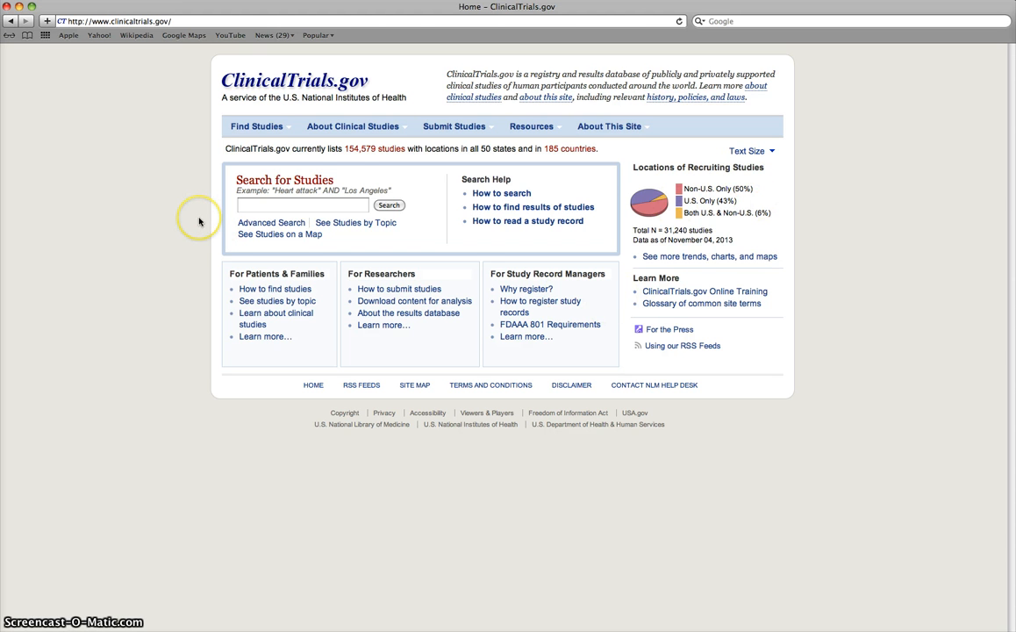
{"action": "left_click", "coordinate": [455, 126]}
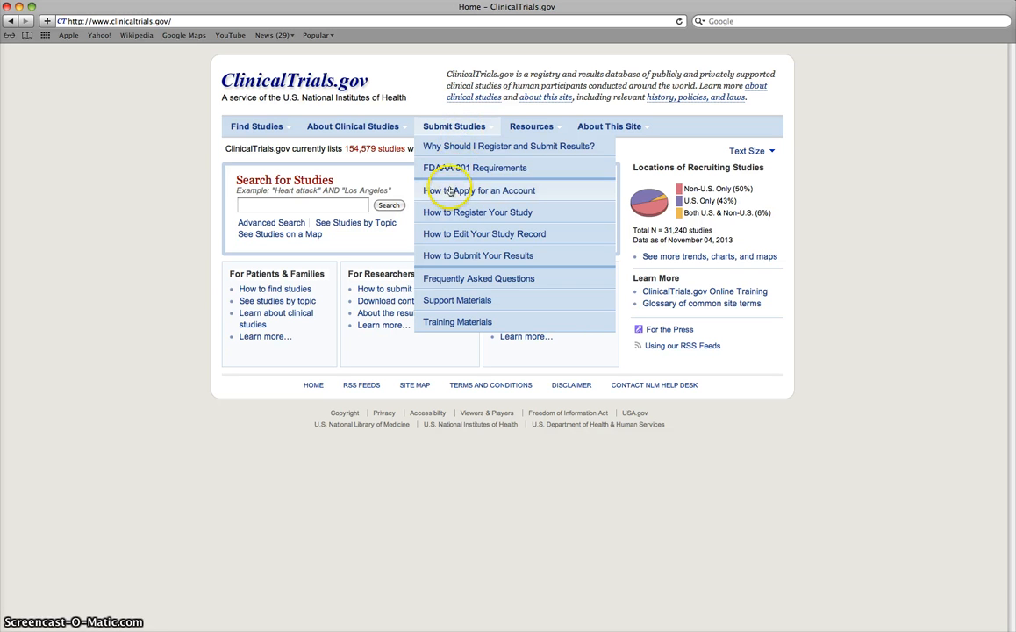
{"action": "mouse_move", "coordinate": [442, 211]}
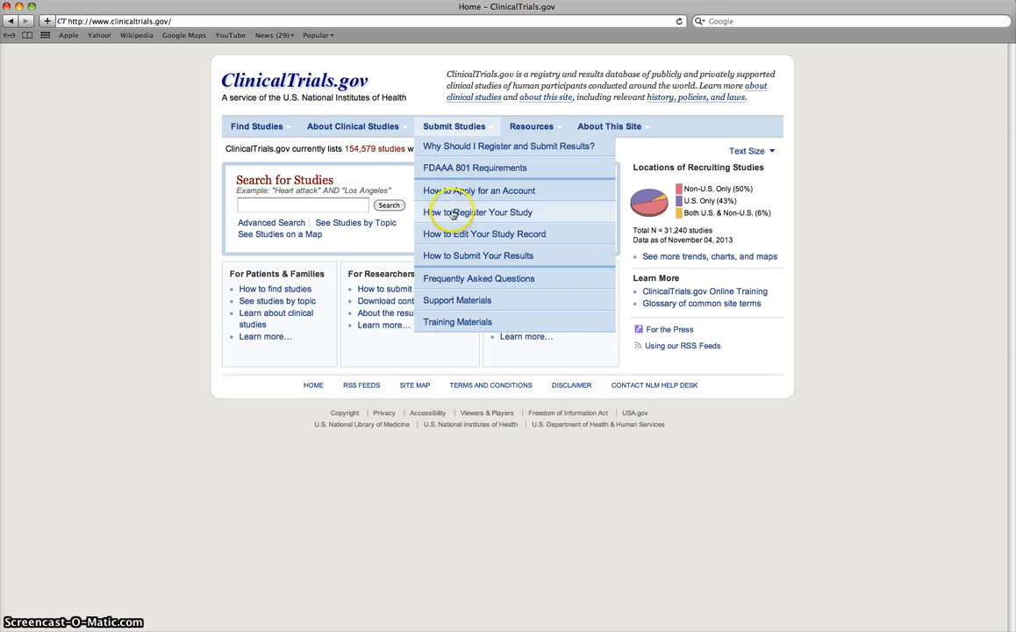
{"action": "left_click", "coordinate": [328, 211]}
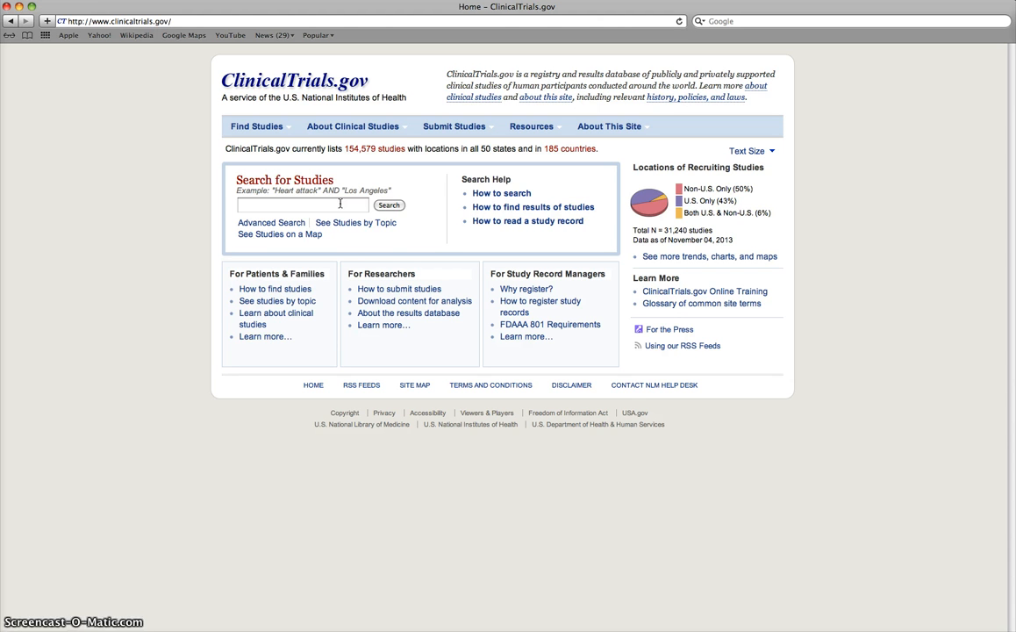
{"action": "mouse_move", "coordinate": [435, 199]}
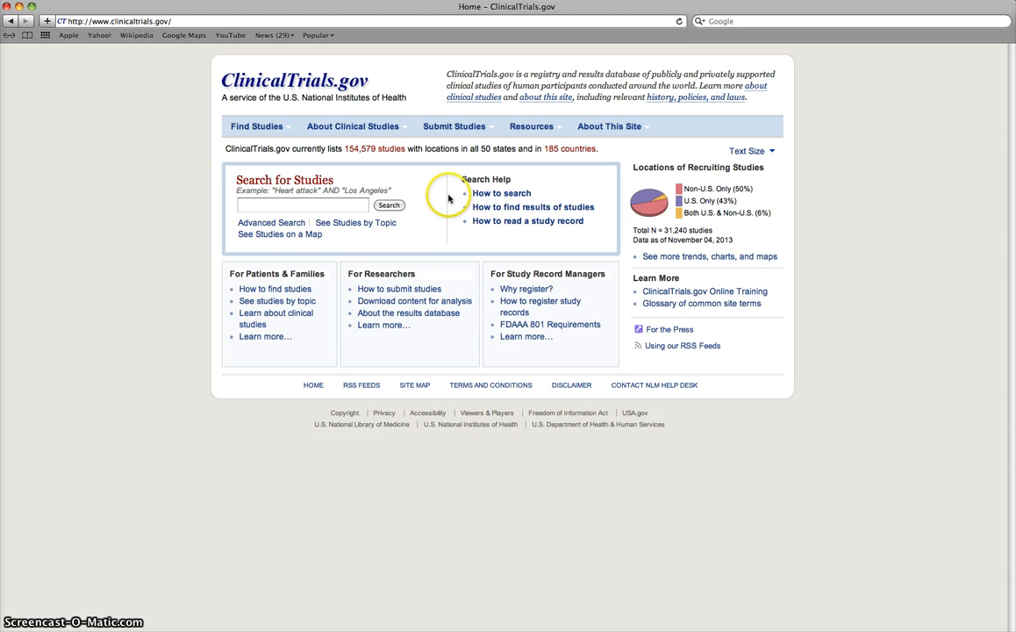
{"action": "mouse_move", "coordinate": [490, 199]}
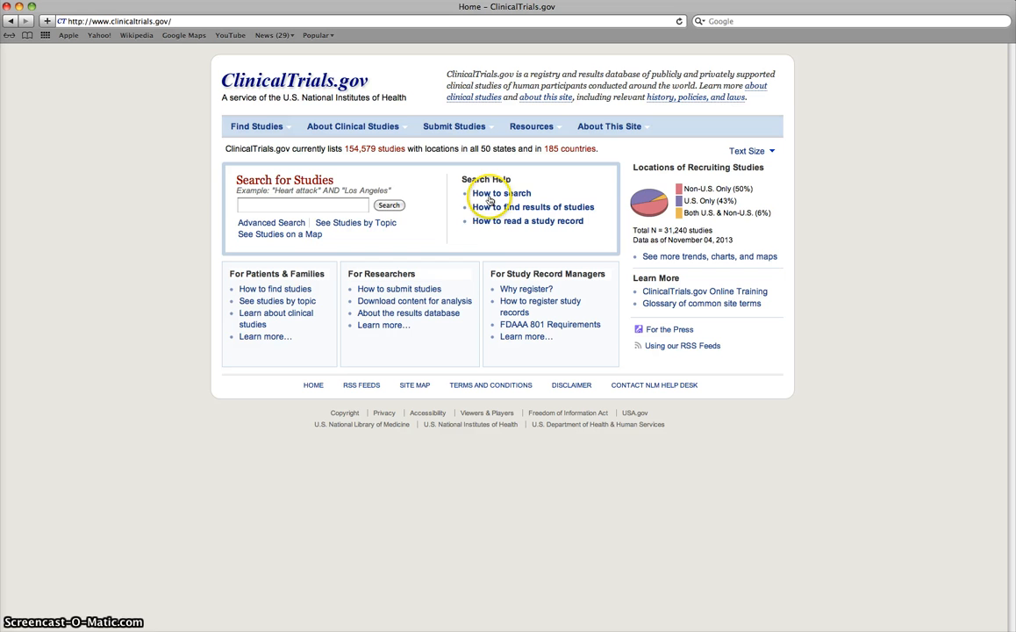
{"action": "mouse_move", "coordinate": [490, 196]}
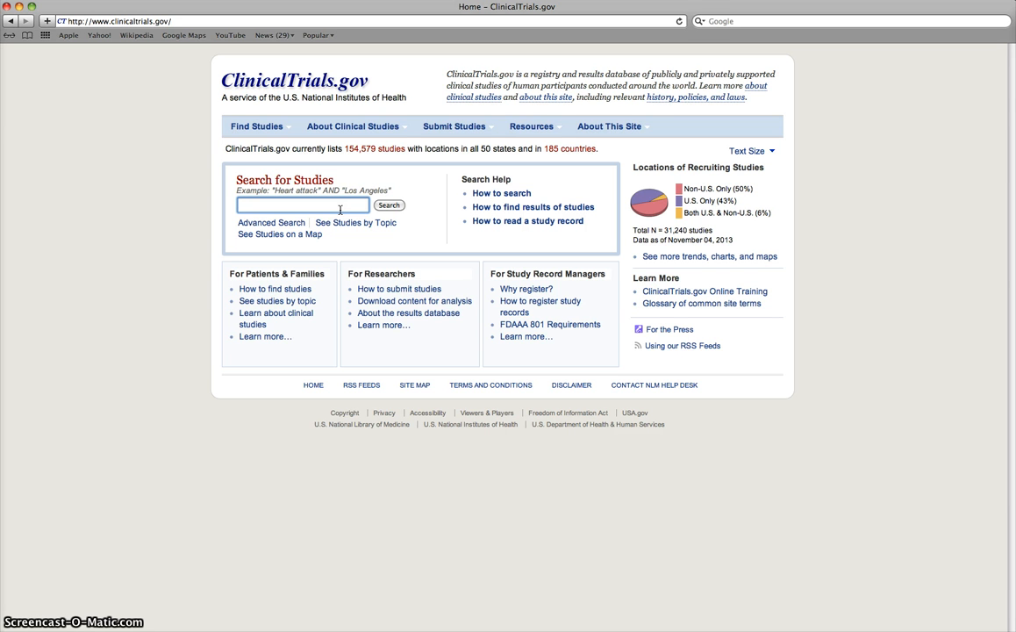
- Search studies for 'aripiprazole' and browse the 293 results
{"action": "type", "text": "a"}
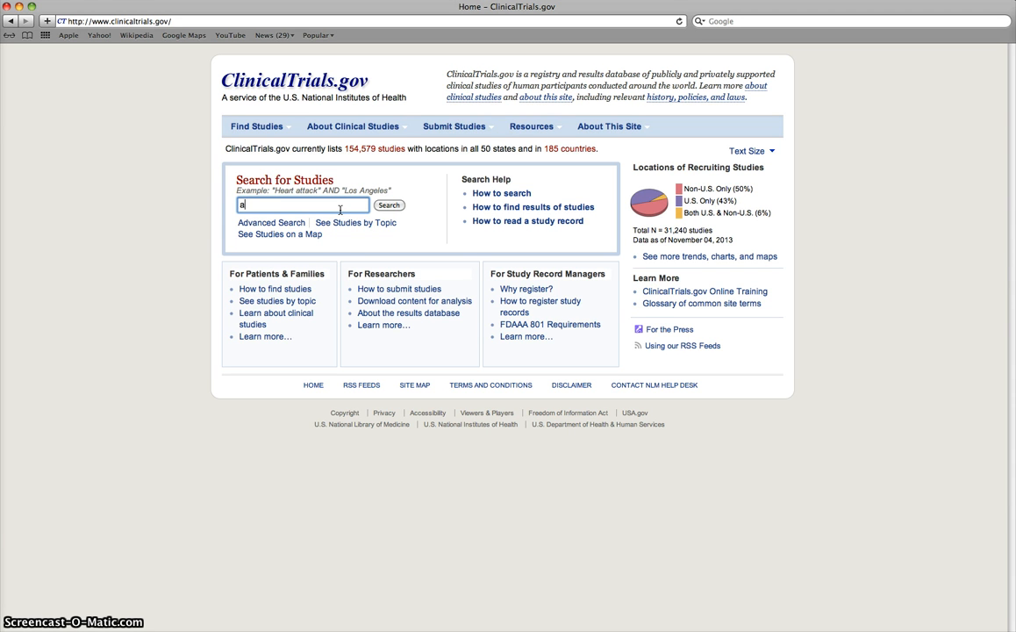
{"action": "type", "text": "ripiprazole"}
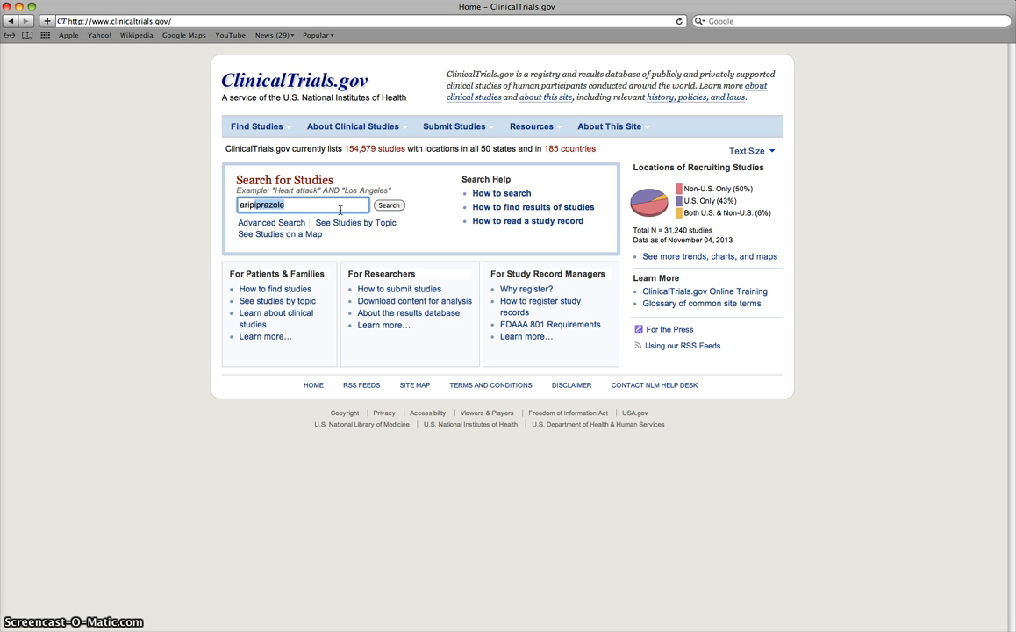
{"action": "left_click", "coordinate": [388, 205]}
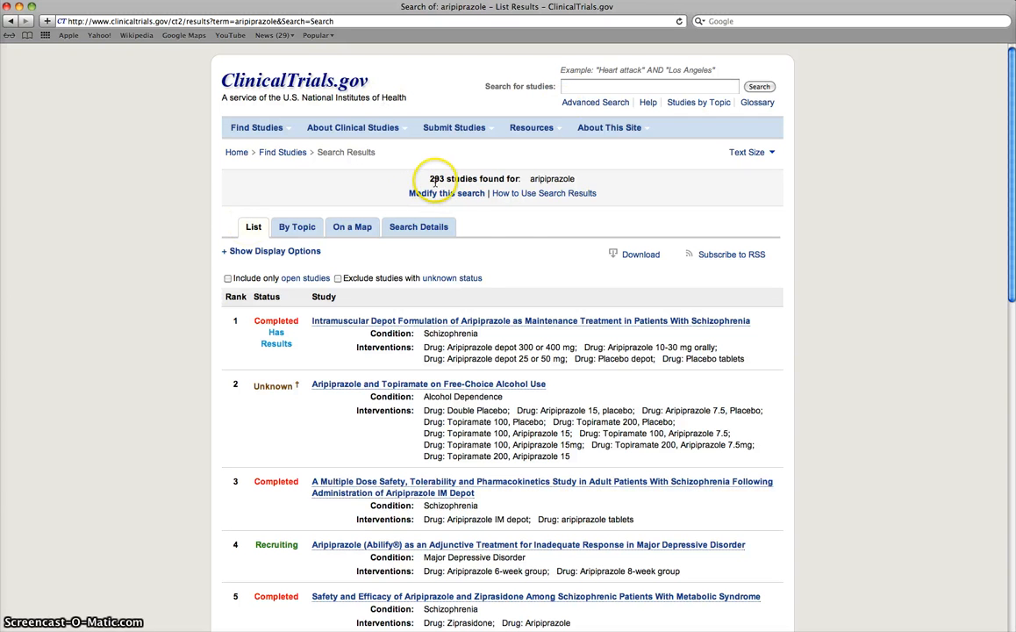
{"action": "mouse_move", "coordinate": [511, 237]}
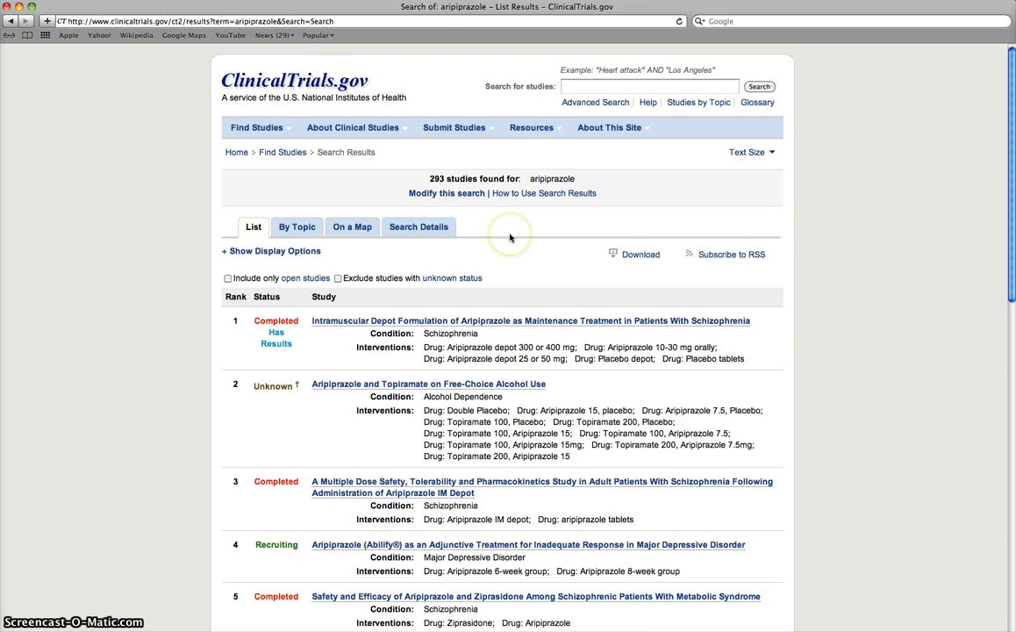
{"action": "mouse_move", "coordinate": [354, 347]}
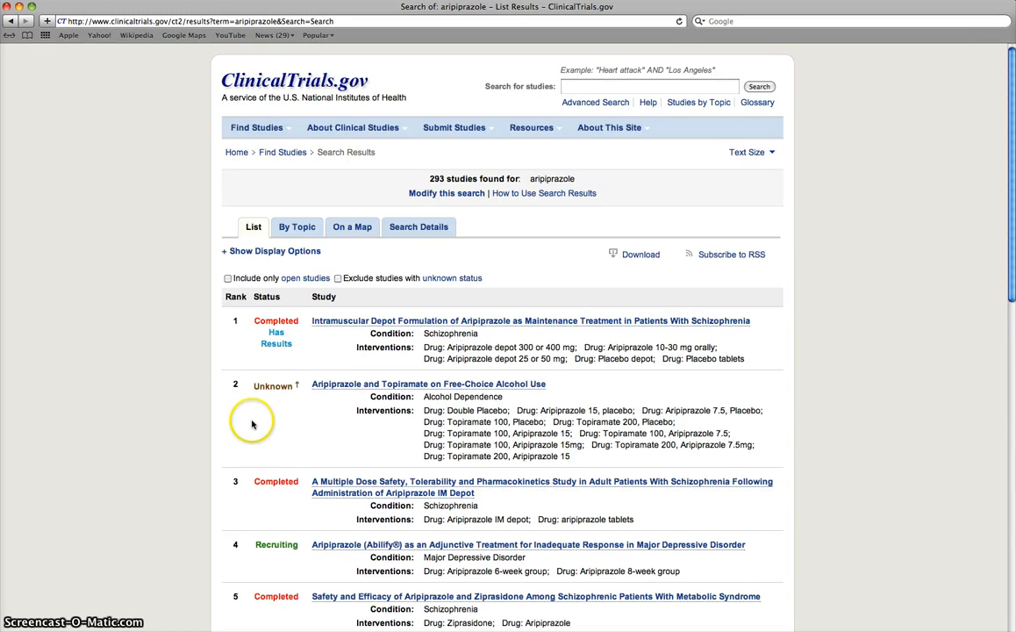
{"action": "scroll", "scroll_direction": "down", "scroll_amount": 3}
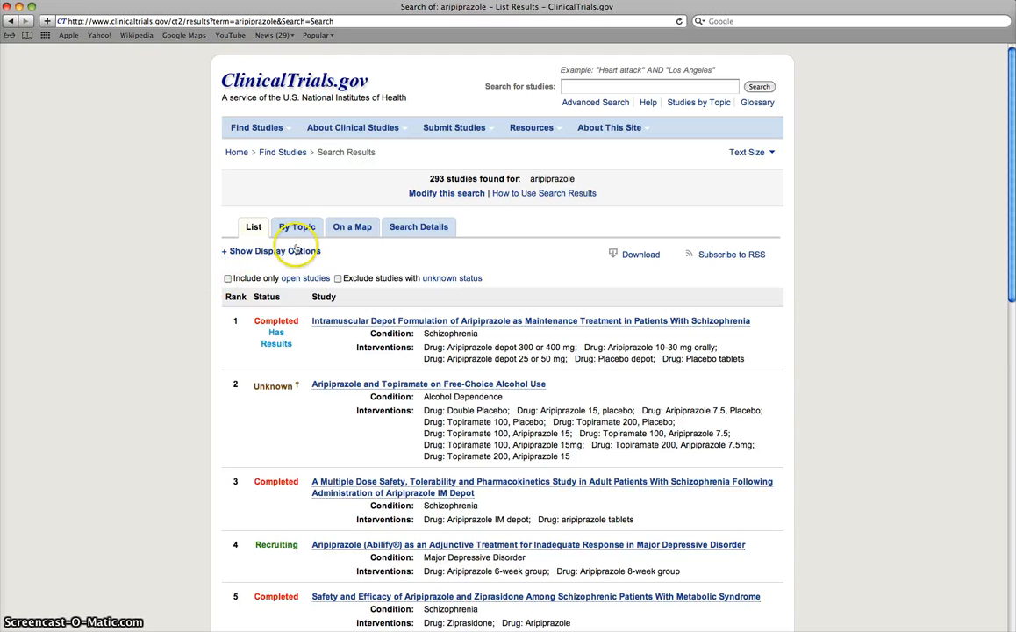
{"action": "left_click", "coordinate": [297, 226]}
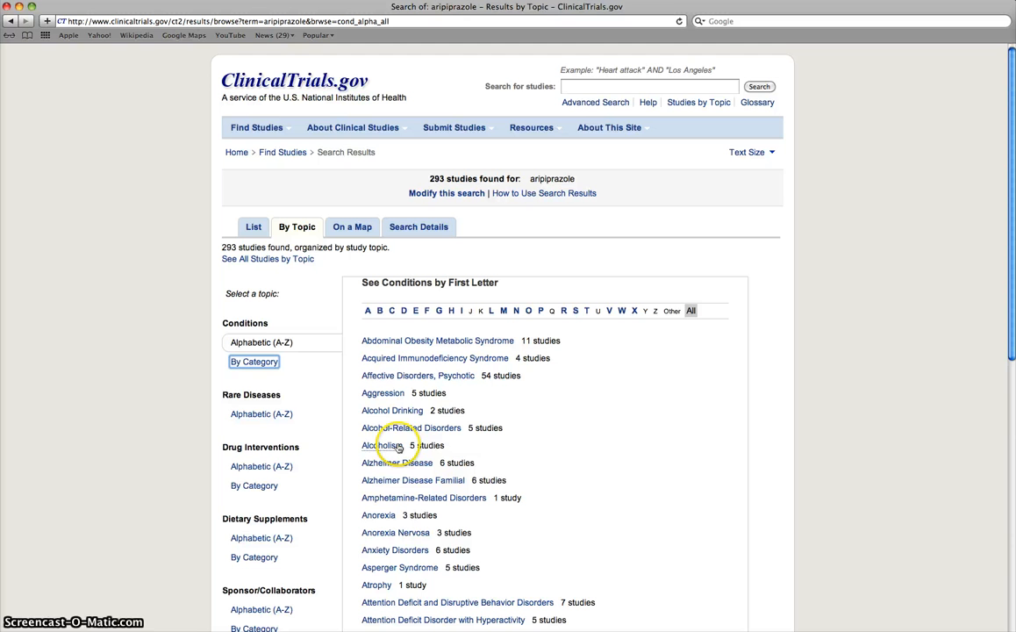
{"action": "mouse_move", "coordinate": [384, 447]}
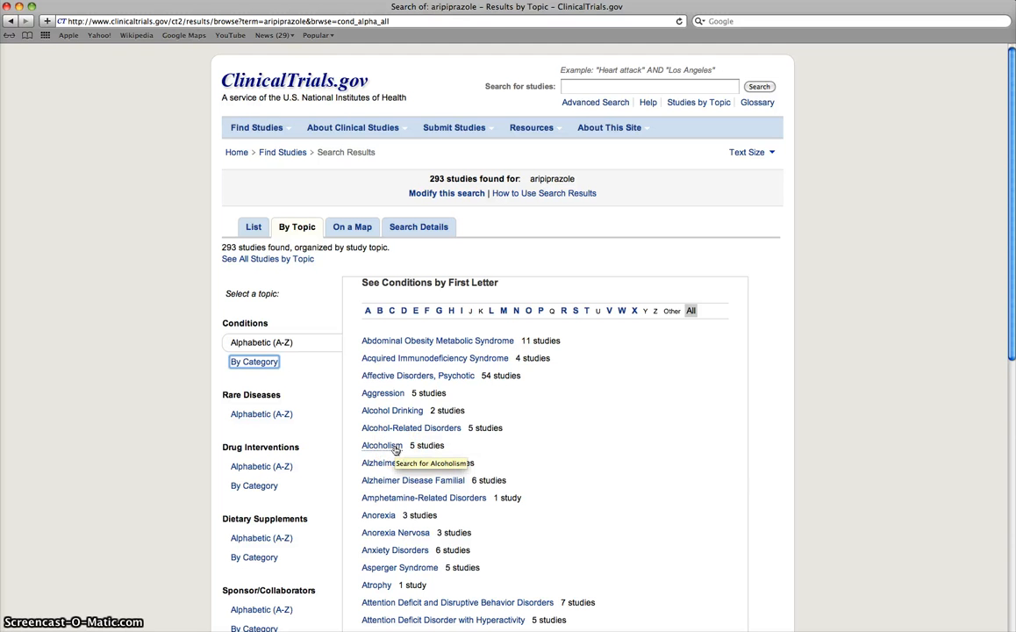
{"action": "left_click", "coordinate": [382, 445]}
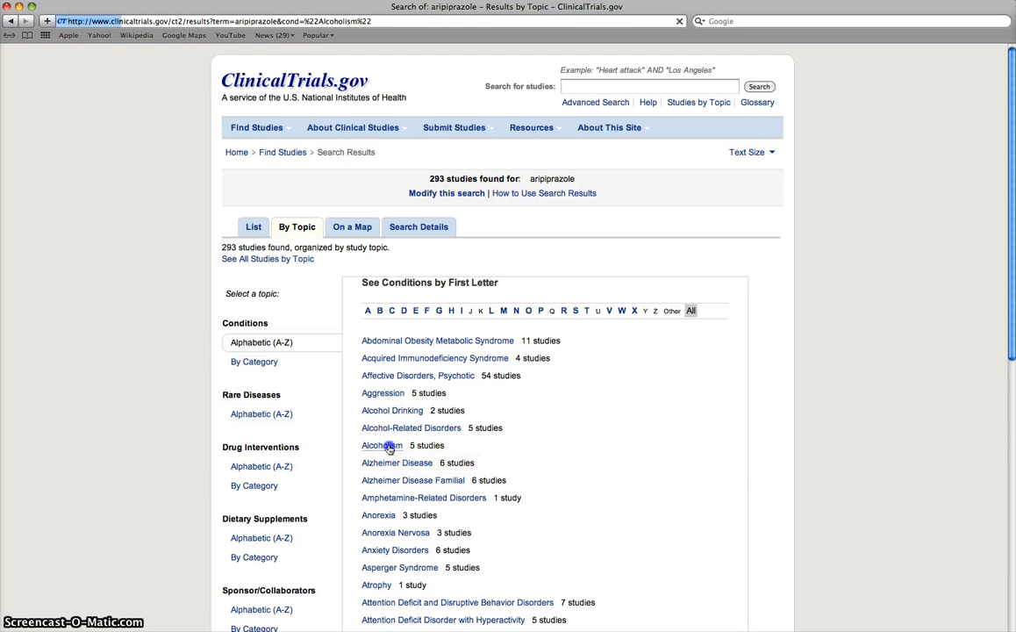
{"action": "left_click", "coordinate": [380, 445]}
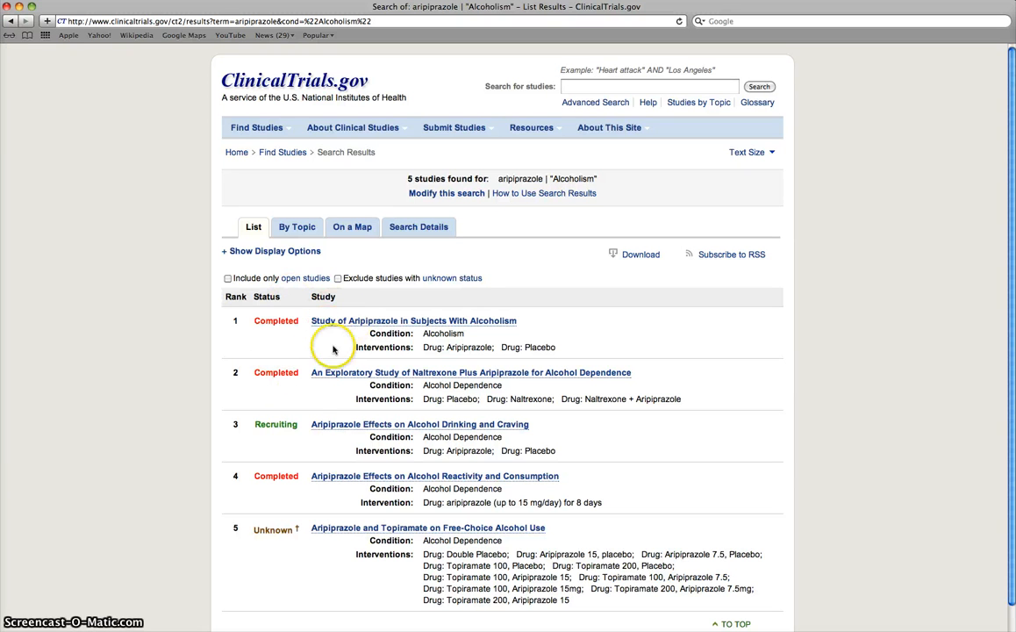
{"action": "mouse_move", "coordinate": [273, 489]}
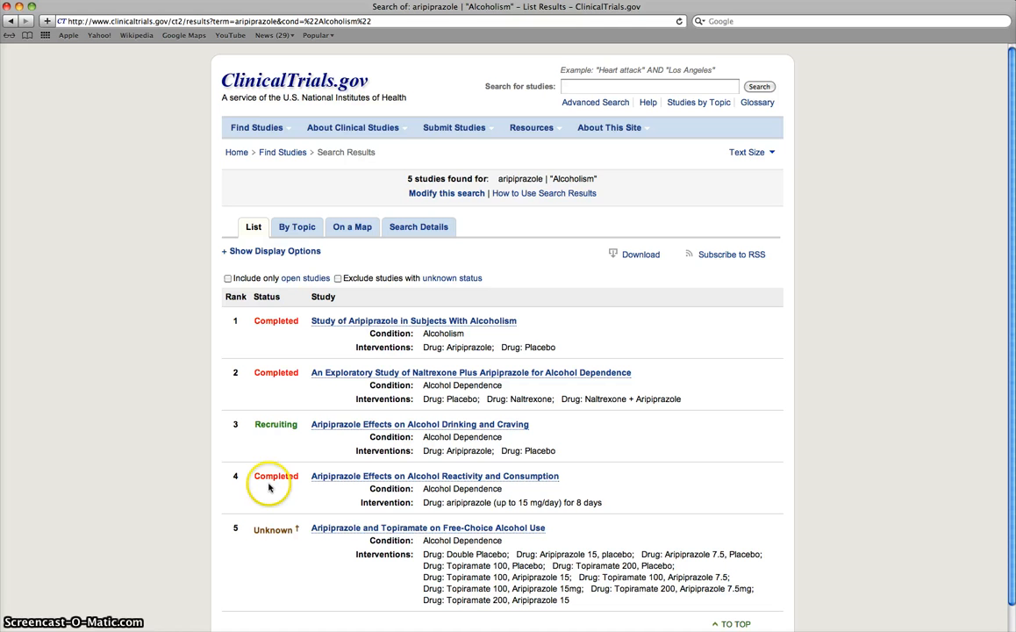
{"action": "mouse_move", "coordinate": [271, 536]}
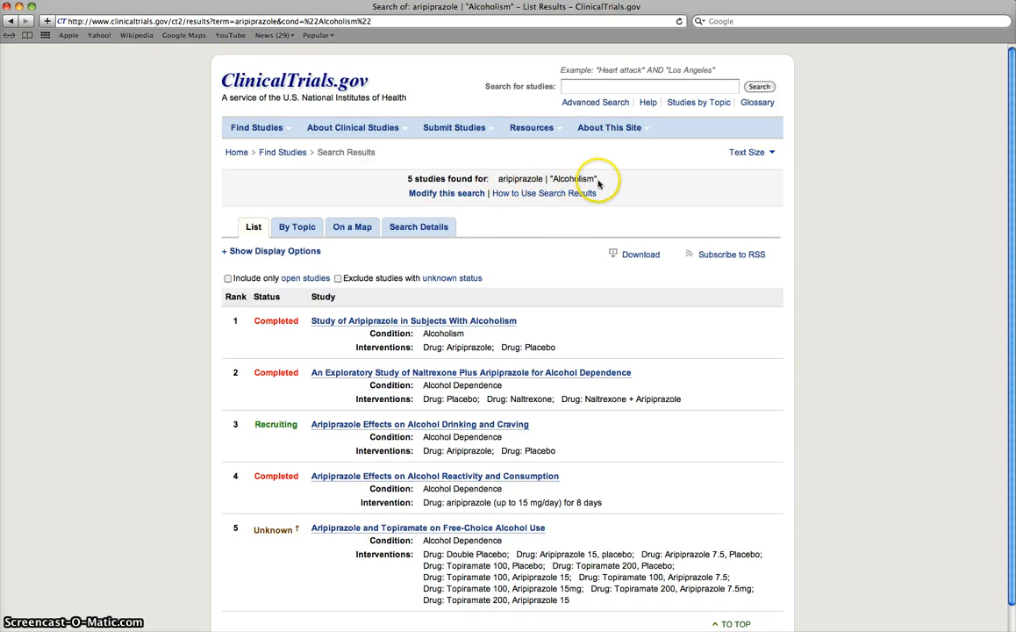
{"action": "mouse_move", "coordinate": [301, 252]}
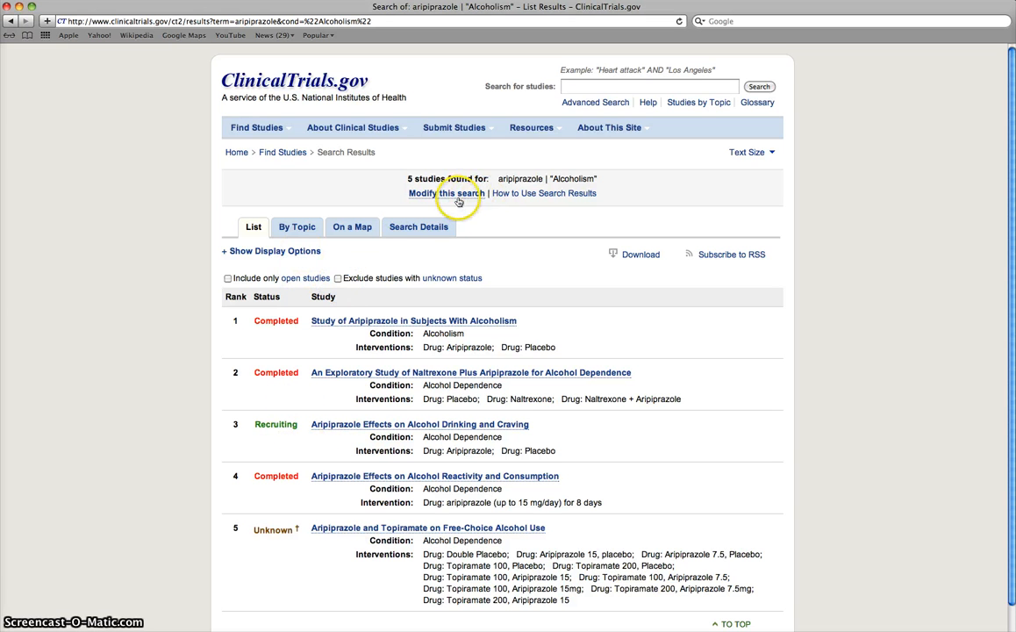
- Modify the search to Completed recruitment and Studies With Results
{"action": "left_click", "coordinate": [437, 193]}
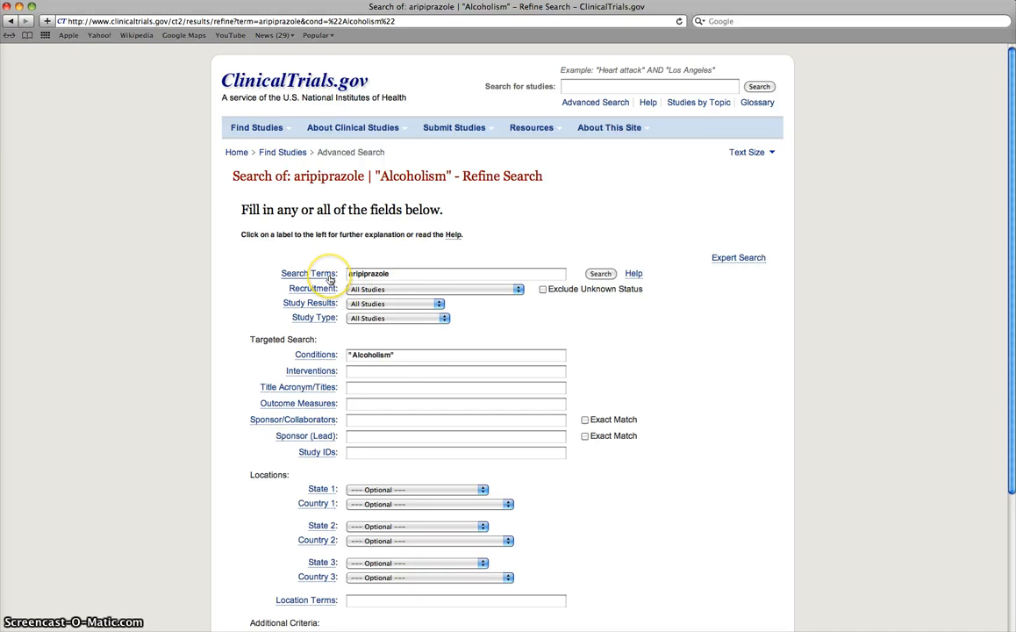
{"action": "left_click", "coordinate": [455, 355]}
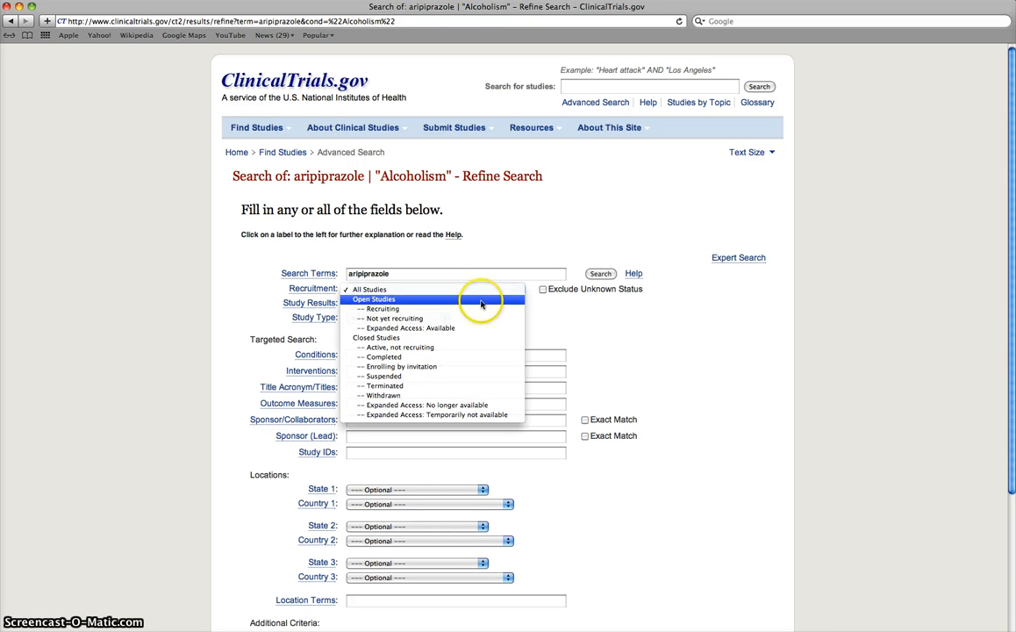
{"action": "mouse_move", "coordinate": [465, 337]}
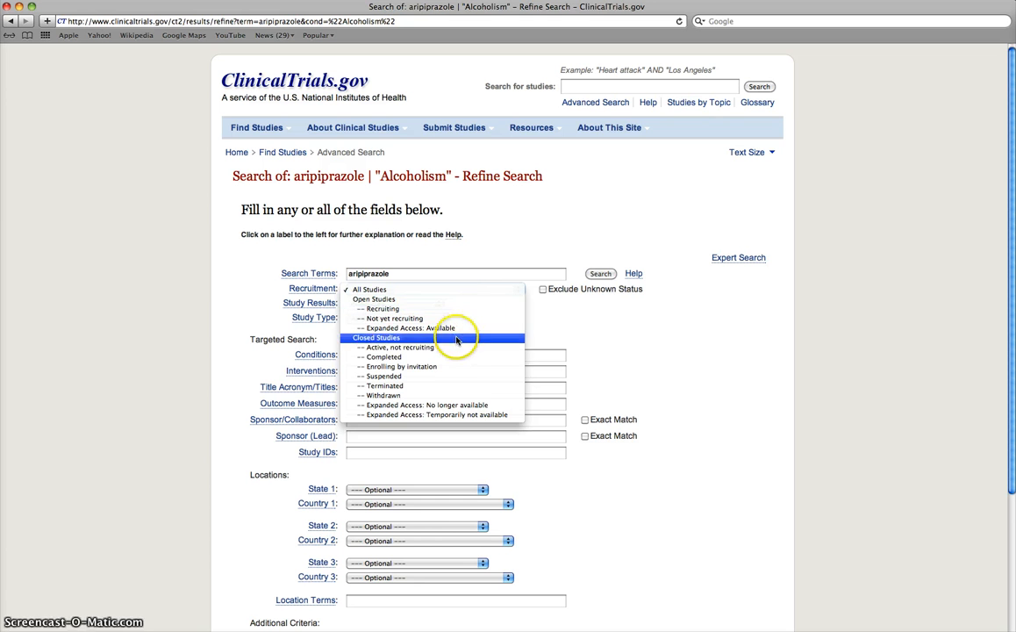
{"action": "left_click", "coordinate": [393, 357]}
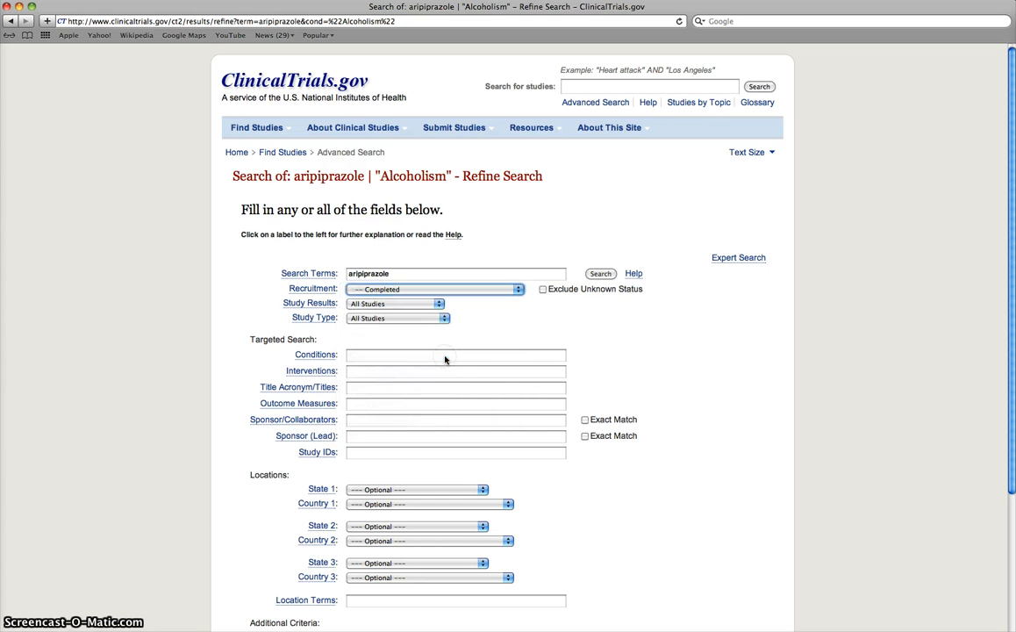
{"action": "left_click", "coordinate": [395, 304]}
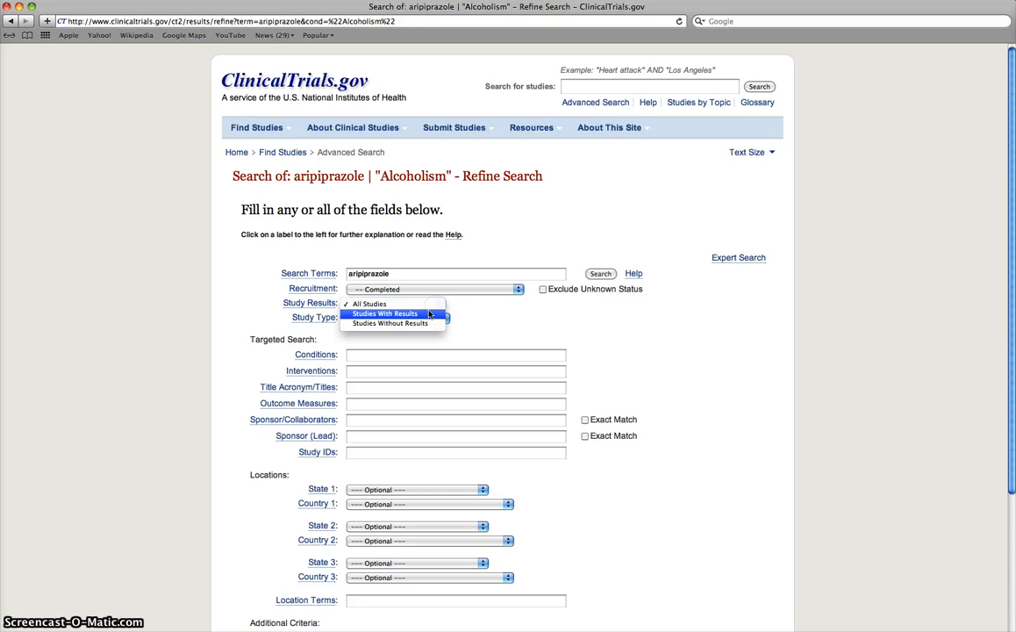
{"action": "left_click", "coordinate": [387, 314]}
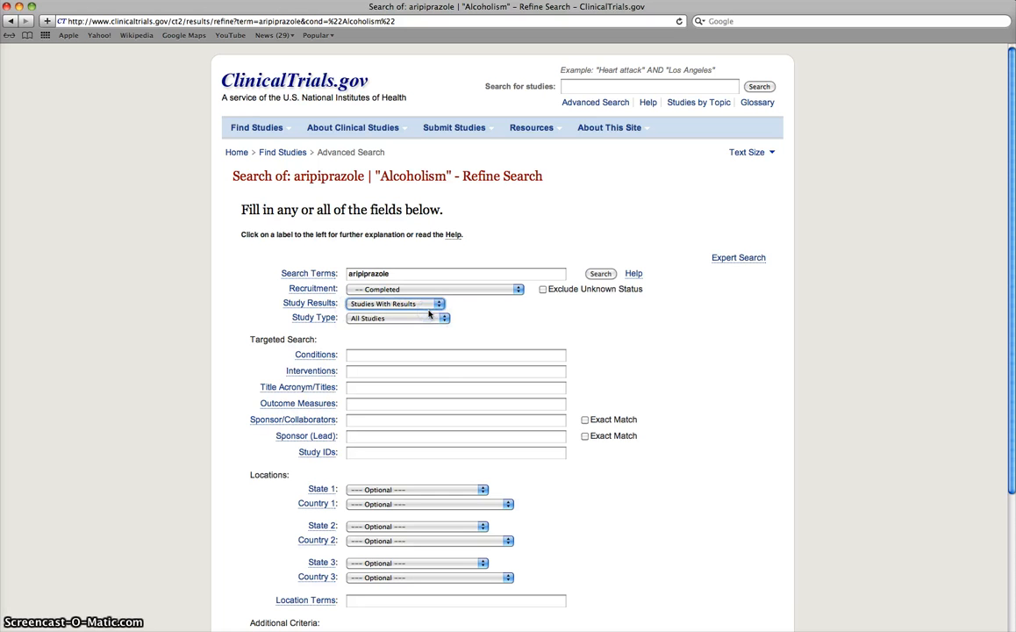
- Enter 'depression' as the condition in the refine-search form
{"action": "left_click", "coordinate": [393, 318]}
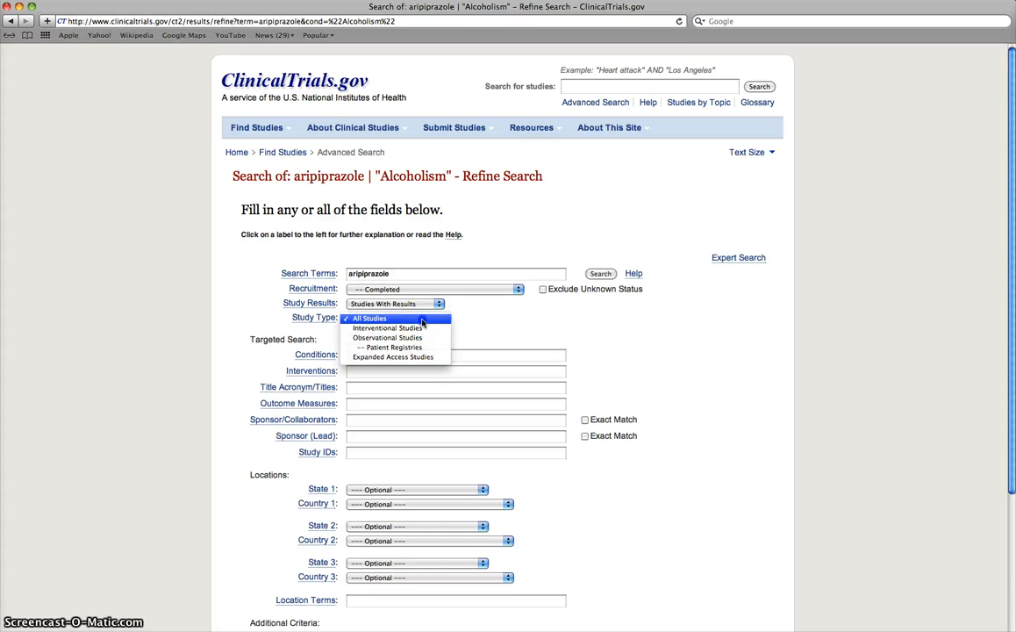
{"action": "left_click", "coordinate": [379, 319]}
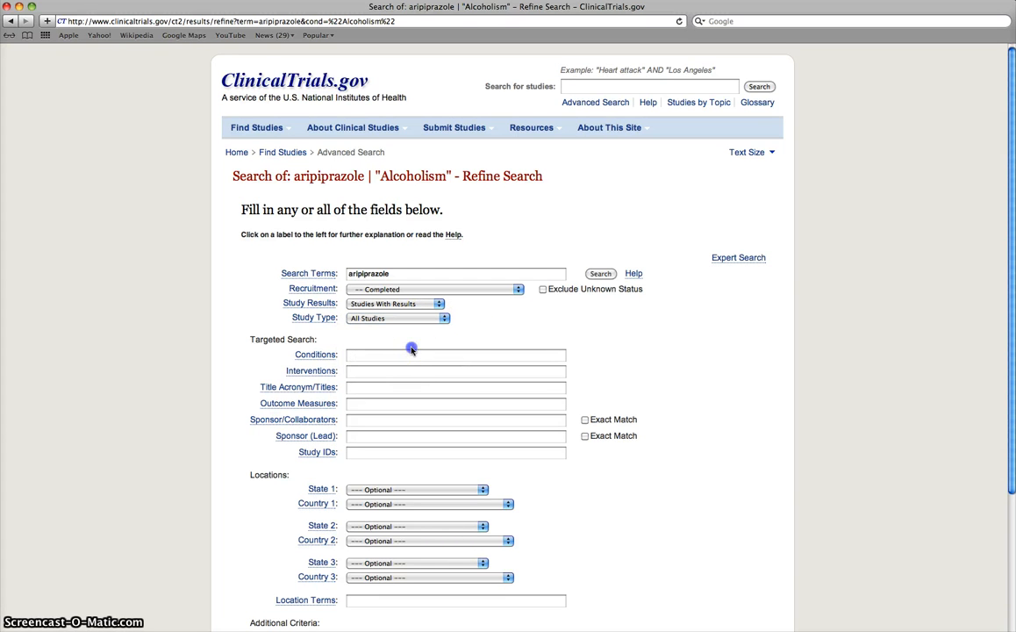
{"action": "type", "text": "depression"}
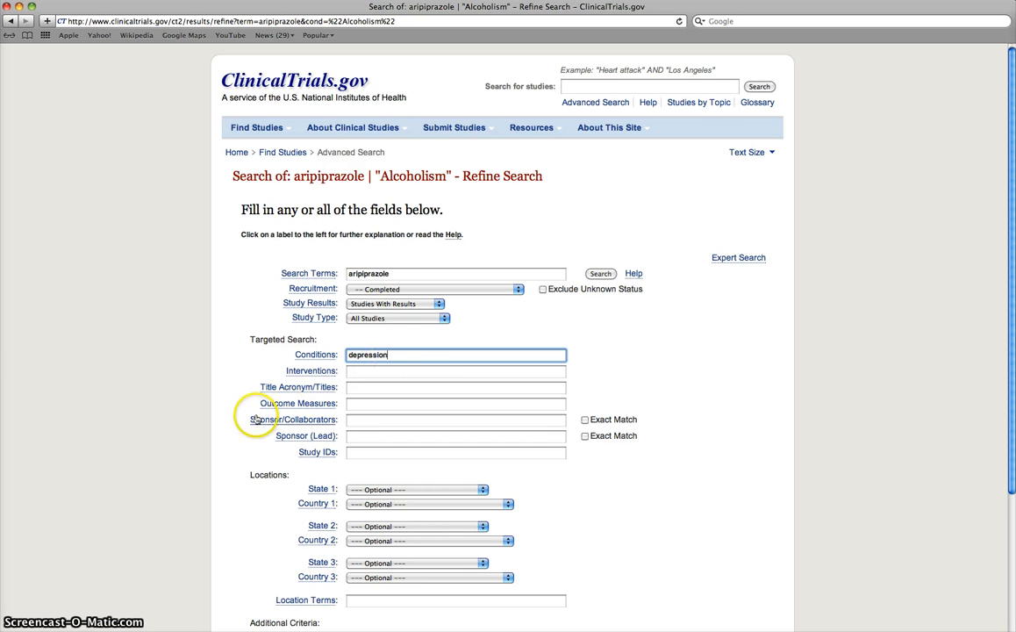
{"action": "mouse_move", "coordinate": [412, 400]}
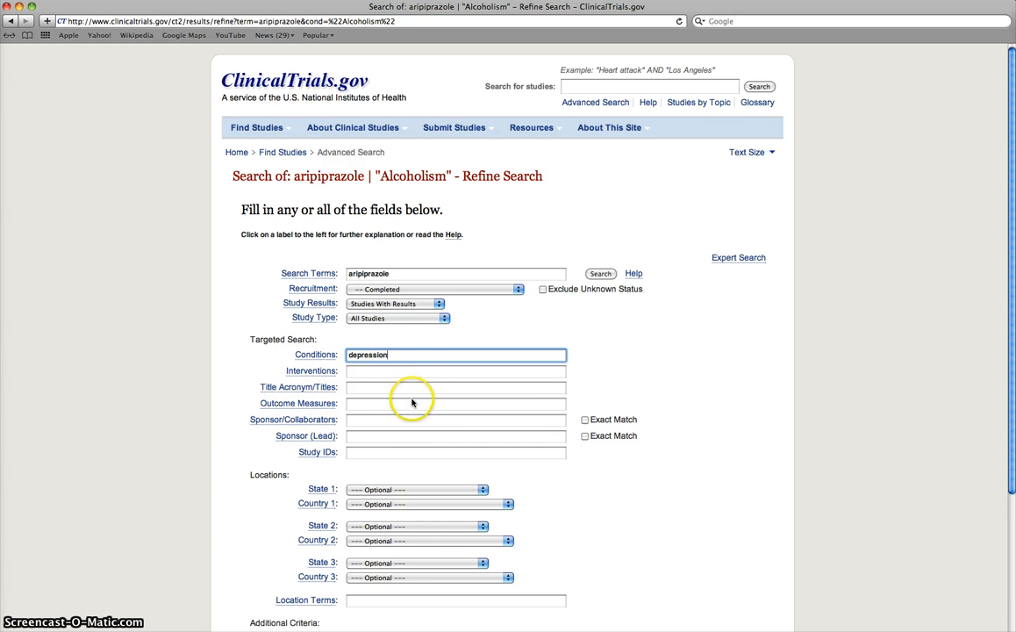
{"action": "mouse_move", "coordinate": [316, 462]}
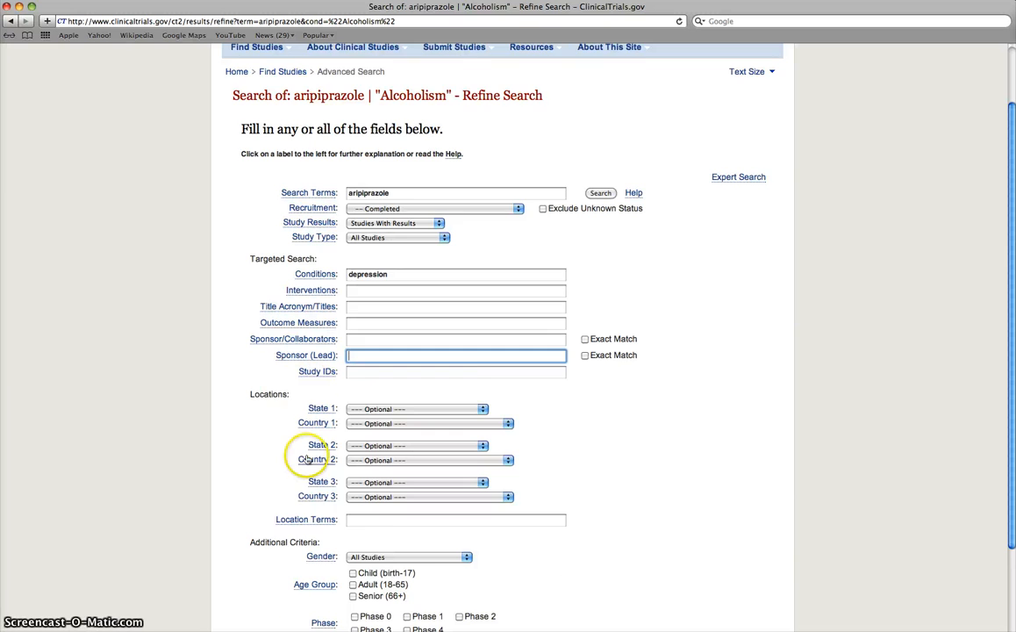
{"action": "scroll", "scroll_direction": "down", "scroll_amount": 3}
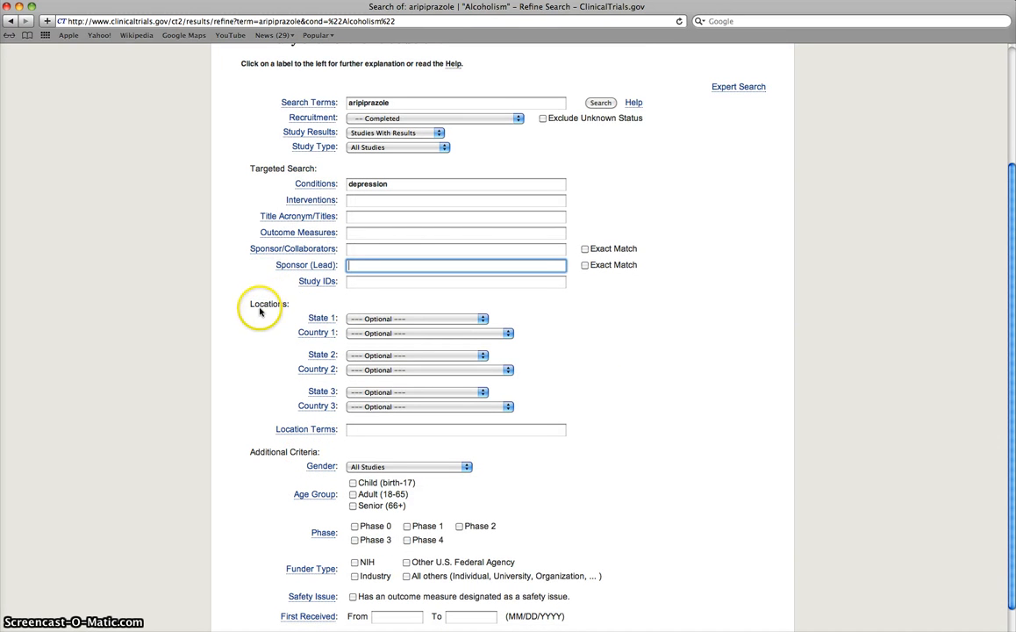
{"action": "mouse_move", "coordinate": [309, 334]}
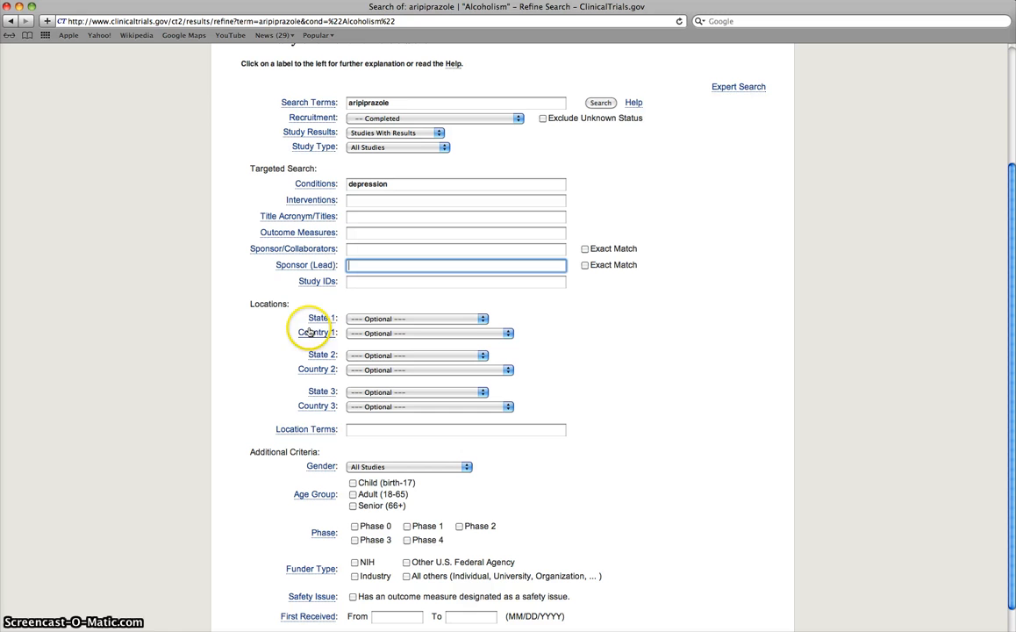
{"action": "mouse_move", "coordinate": [338, 418]}
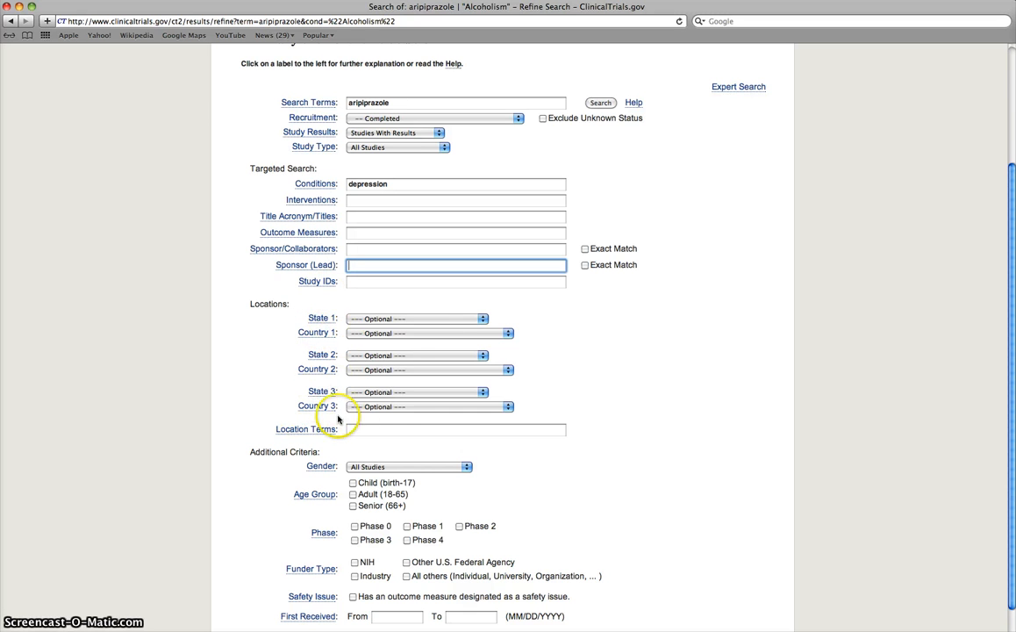
{"action": "mouse_move", "coordinate": [392, 415]}
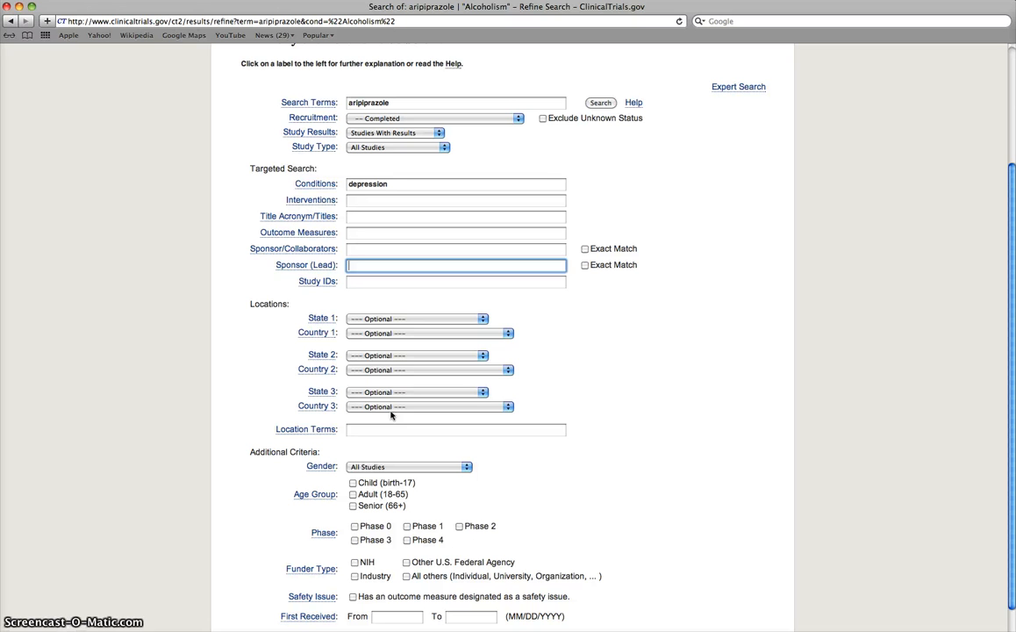
{"action": "mouse_move", "coordinate": [496, 469]}
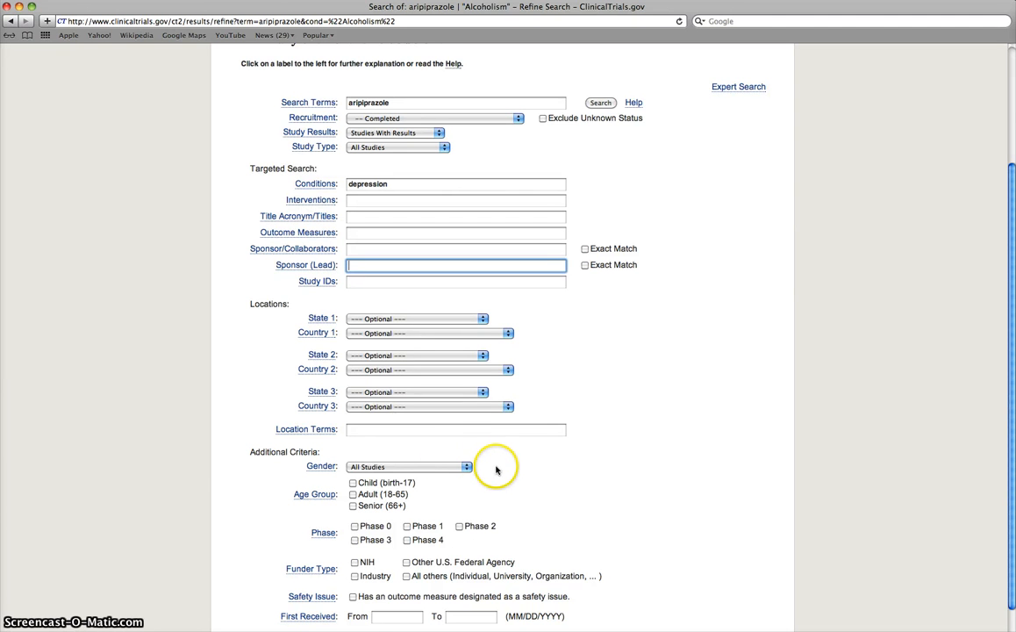
{"action": "scroll", "scroll_direction": "down", "scroll_amount": 3}
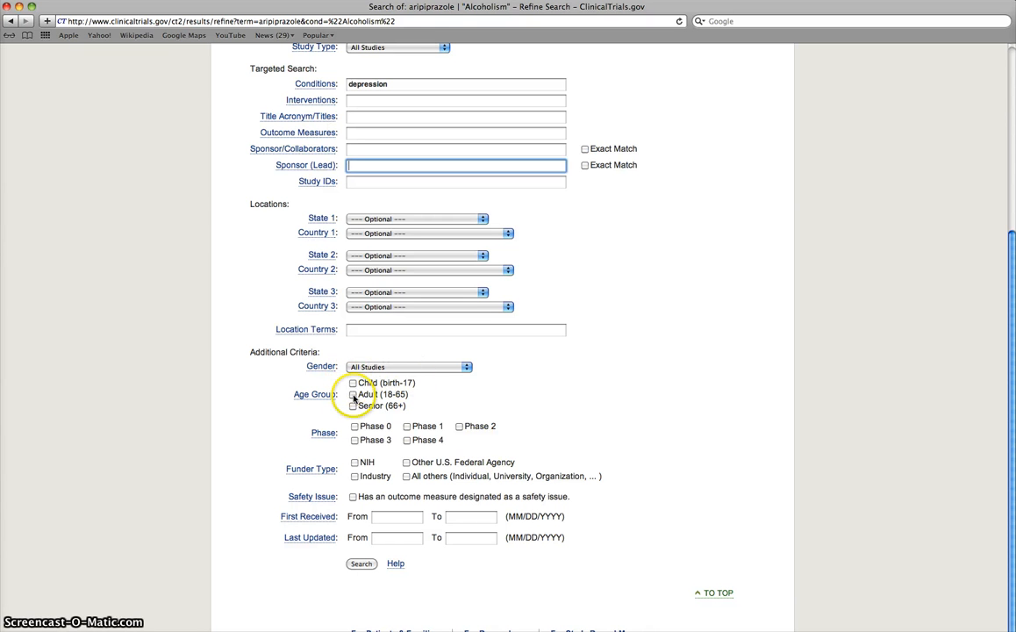
- Tick the Adult (18-65) age group and Phase 3 criteria
{"action": "left_click", "coordinate": [351, 394]}
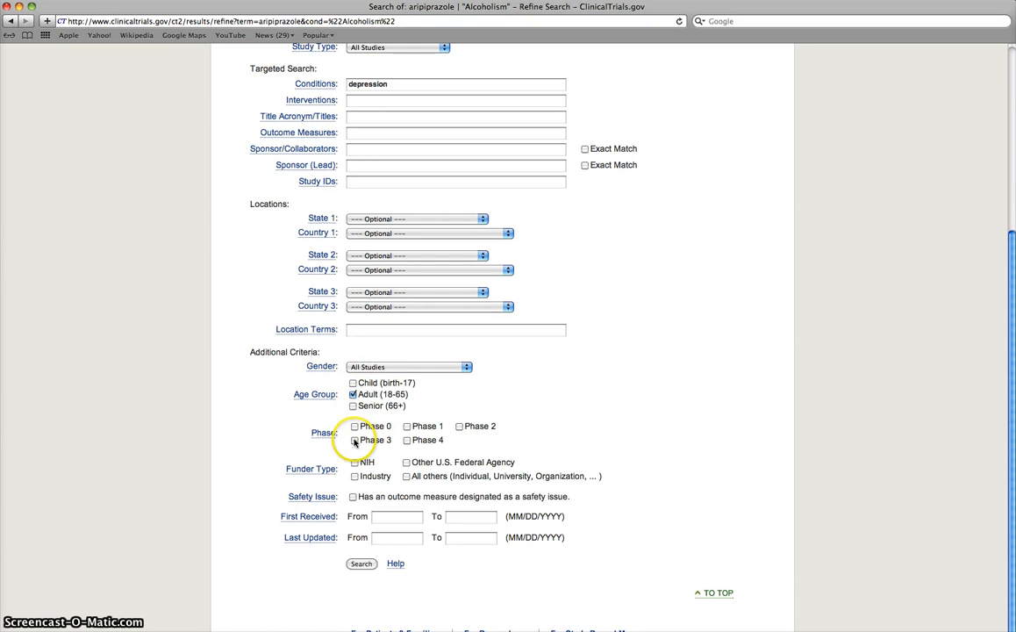
{"action": "left_click", "coordinate": [352, 440]}
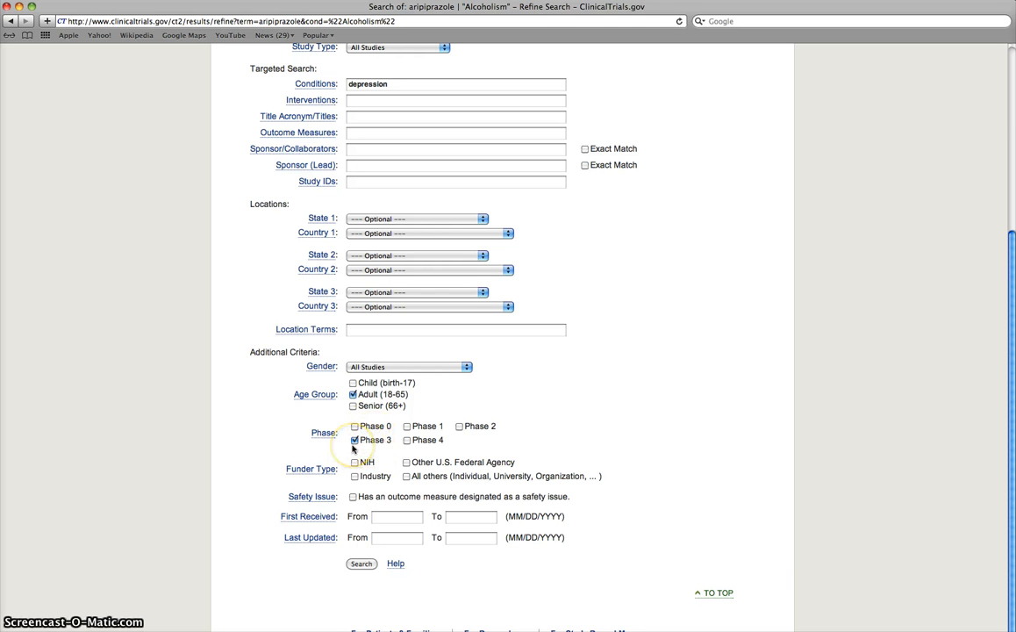
{"action": "left_click", "coordinate": [353, 440]}
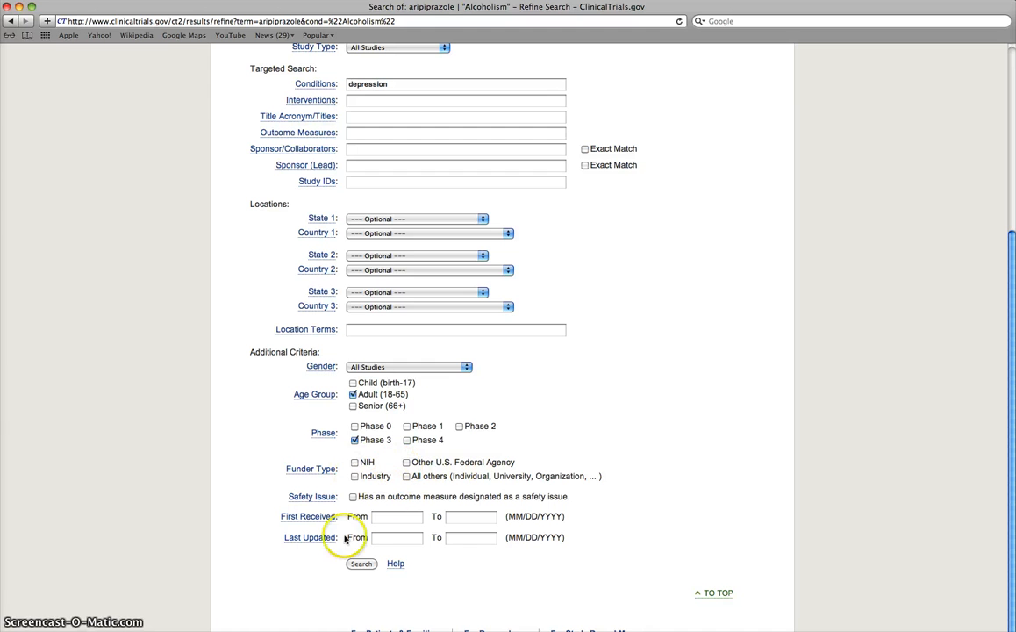
{"action": "mouse_move", "coordinate": [393, 516]}
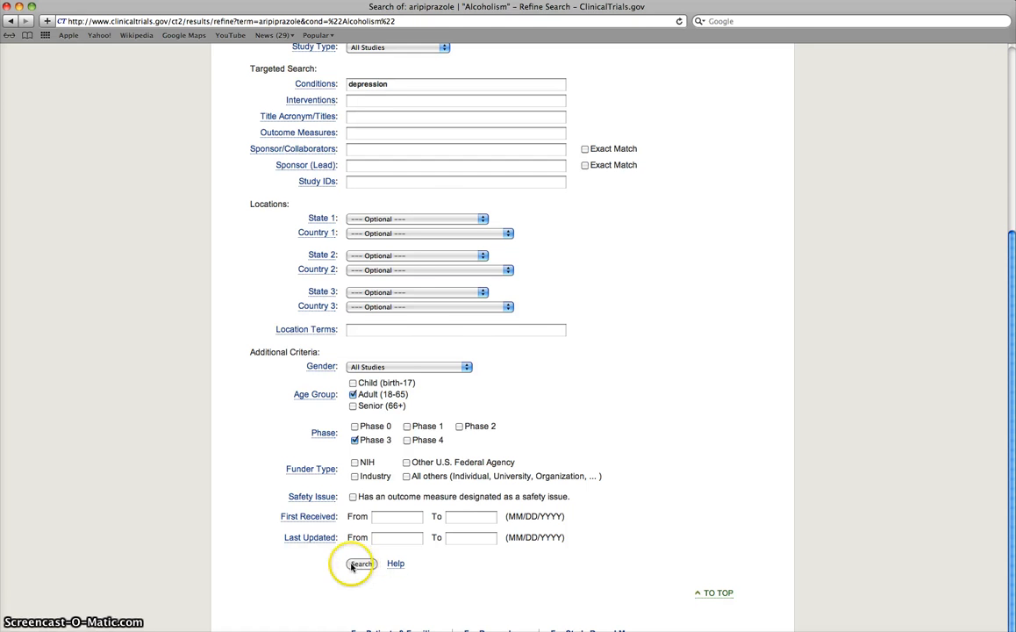
- Submit the refined aripiprazole search, yielding 2 studies
{"action": "left_click", "coordinate": [362, 563]}
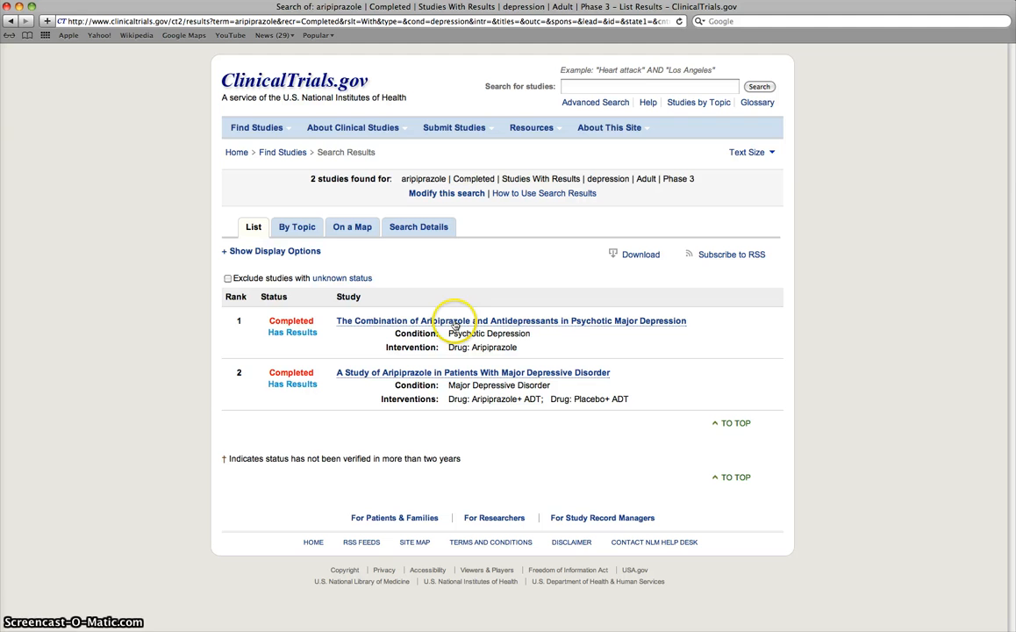
{"action": "mouse_move", "coordinate": [650, 335]}
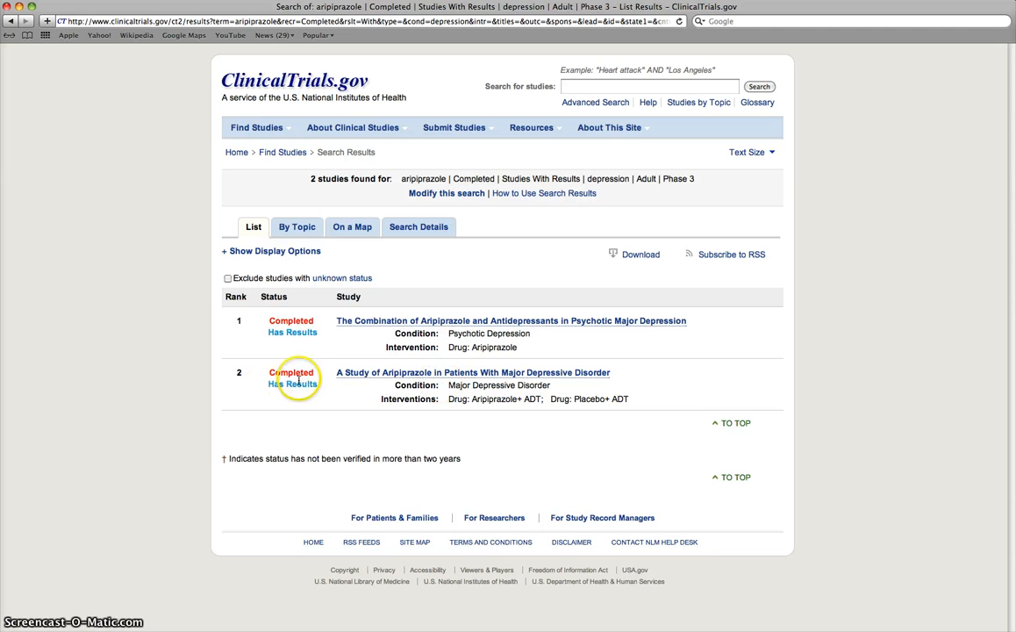
{"action": "mouse_move", "coordinate": [409, 374]}
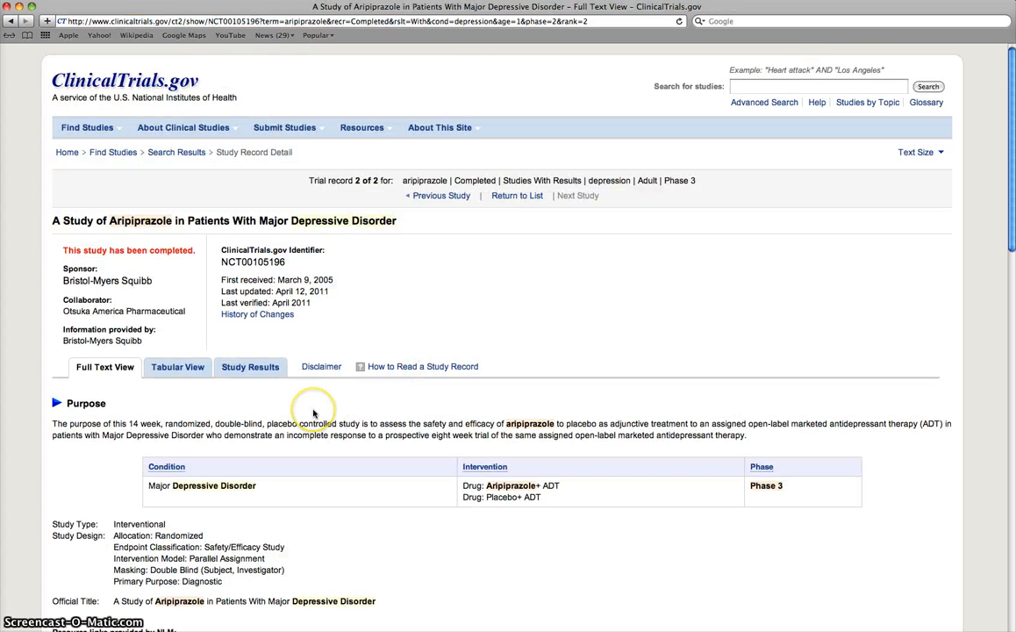
{"action": "mouse_move", "coordinate": [119, 367]}
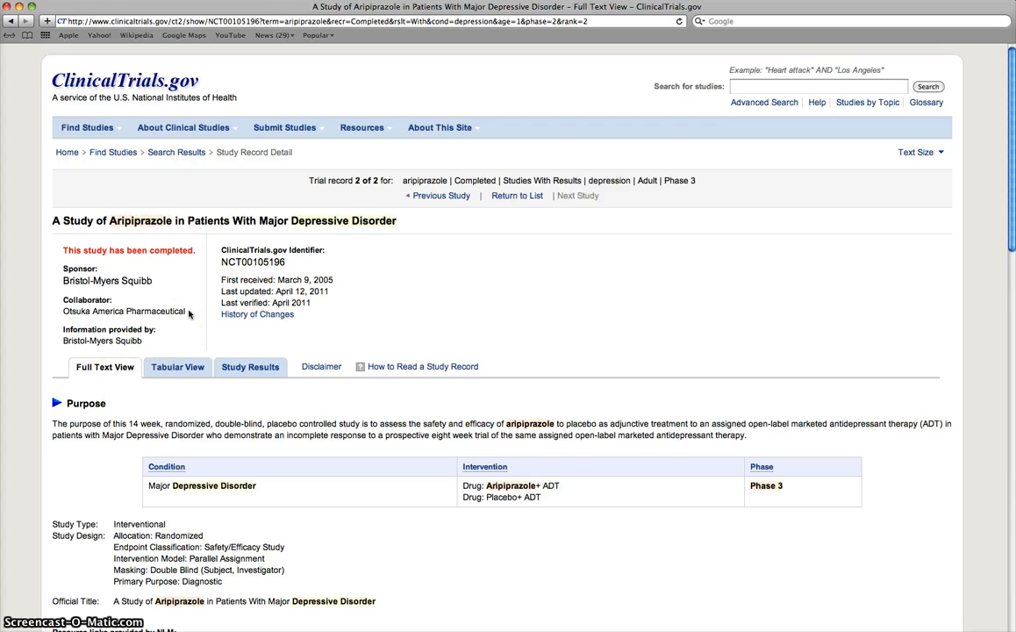
- Read the NCT00105196 full-text record, then switch to Tabular View
{"action": "scroll", "scroll_direction": "down", "scroll_amount": 3}
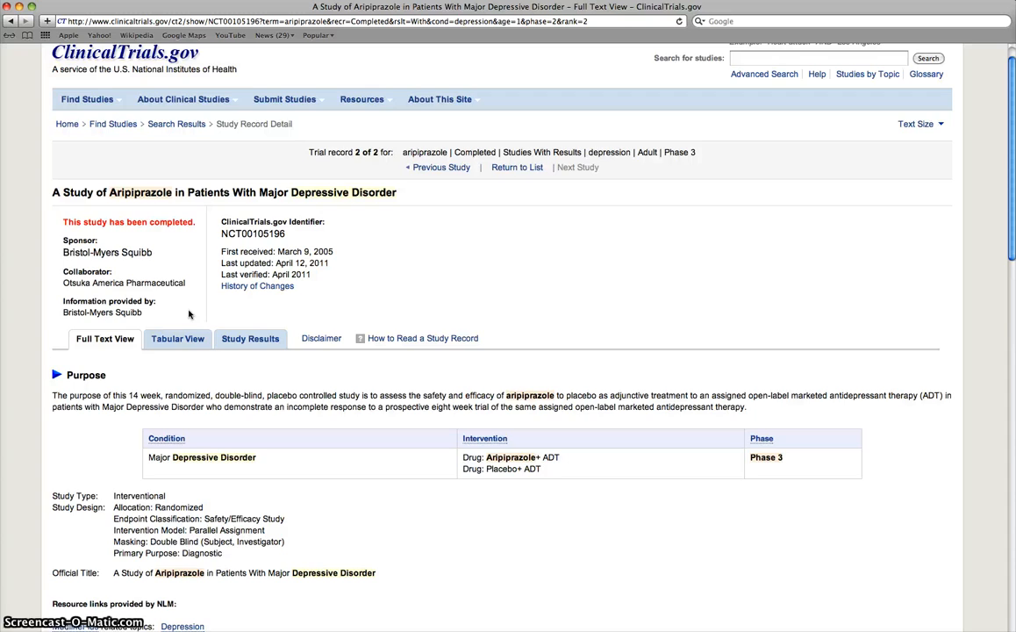
{"action": "scroll", "scroll_direction": "down", "scroll_amount": 3}
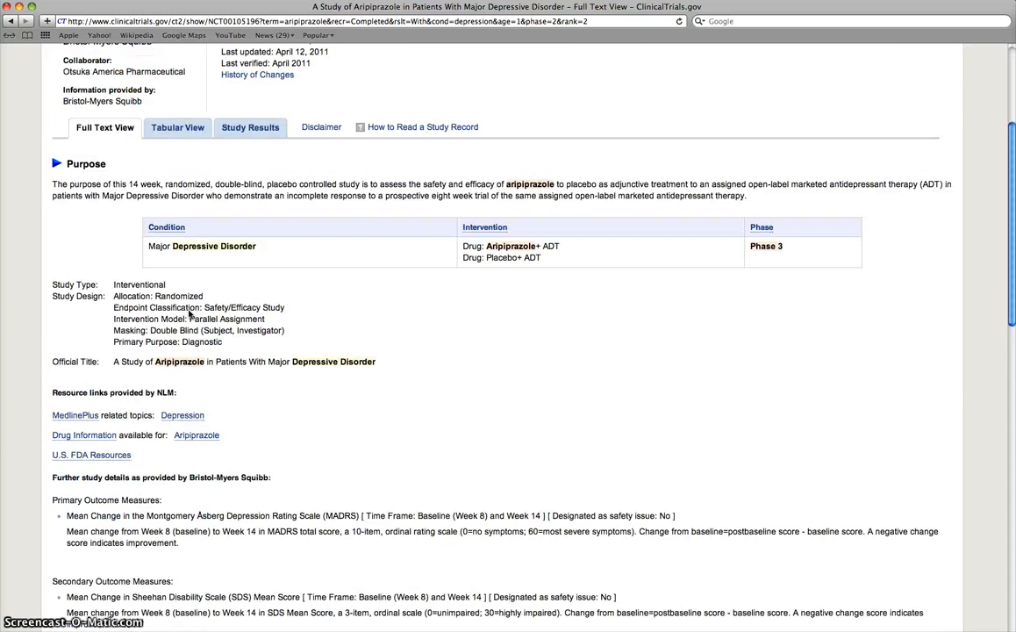
{"action": "scroll", "scroll_direction": "down", "scroll_amount": 3}
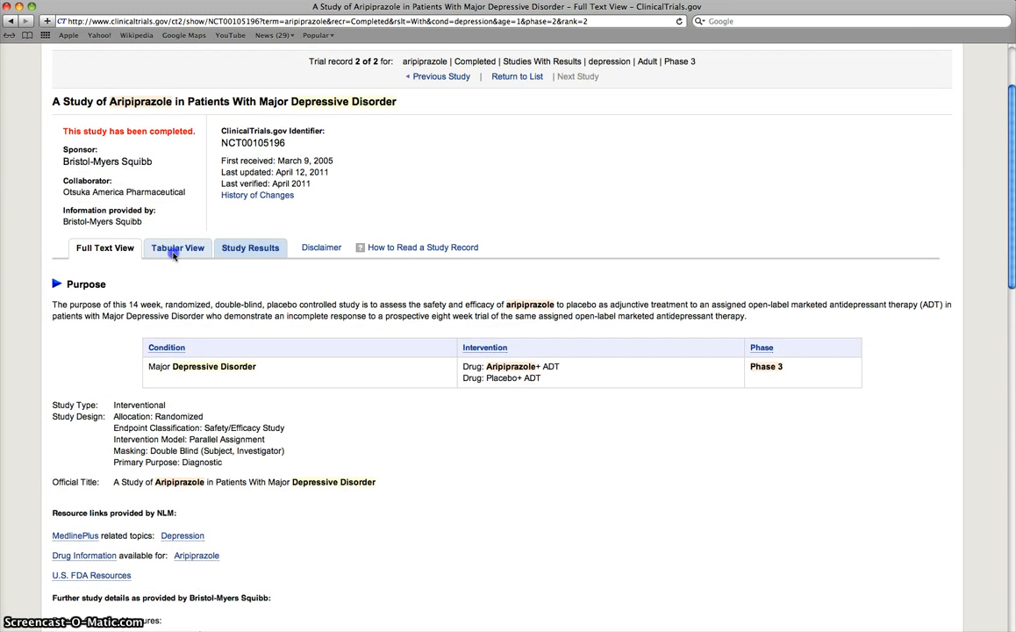
{"action": "left_click", "coordinate": [177, 248]}
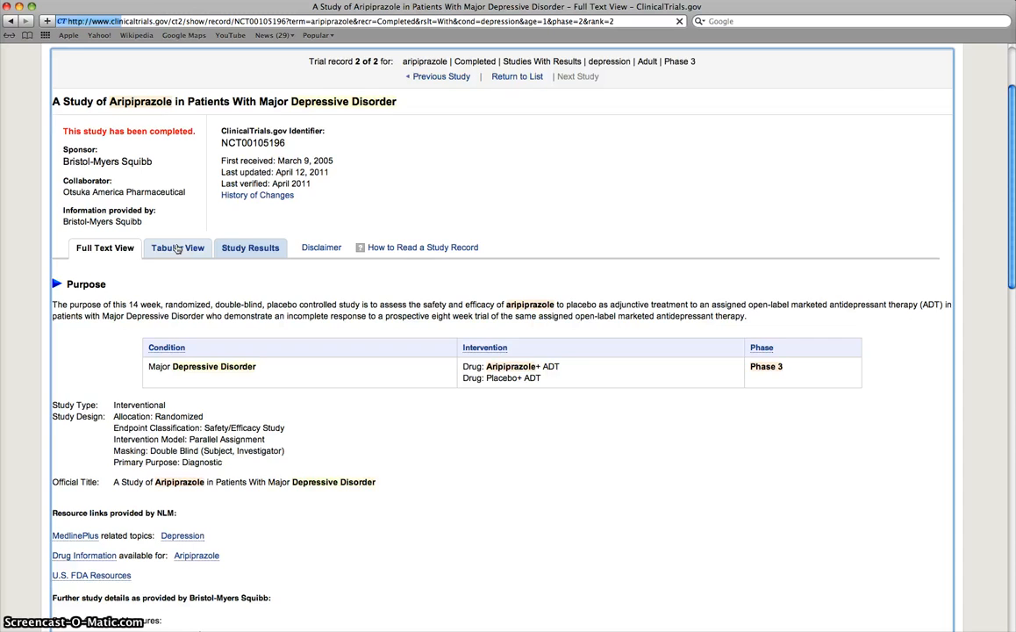
- Browse the tabular tracking, descriptive, recruitment and administrative information
{"action": "left_click", "coordinate": [178, 247]}
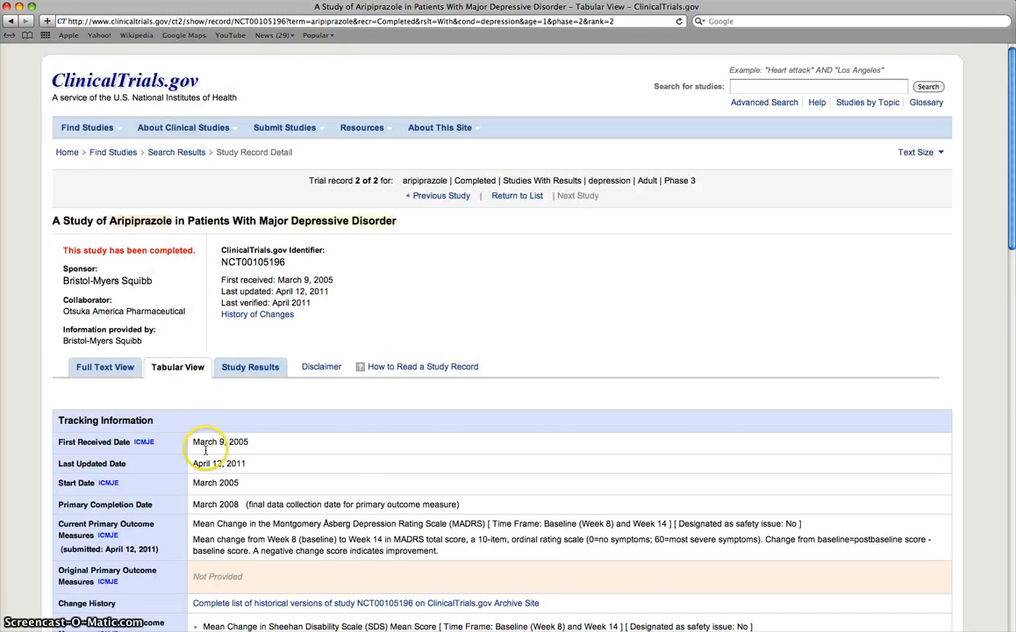
{"action": "scroll", "scroll_direction": "down", "scroll_amount": 3}
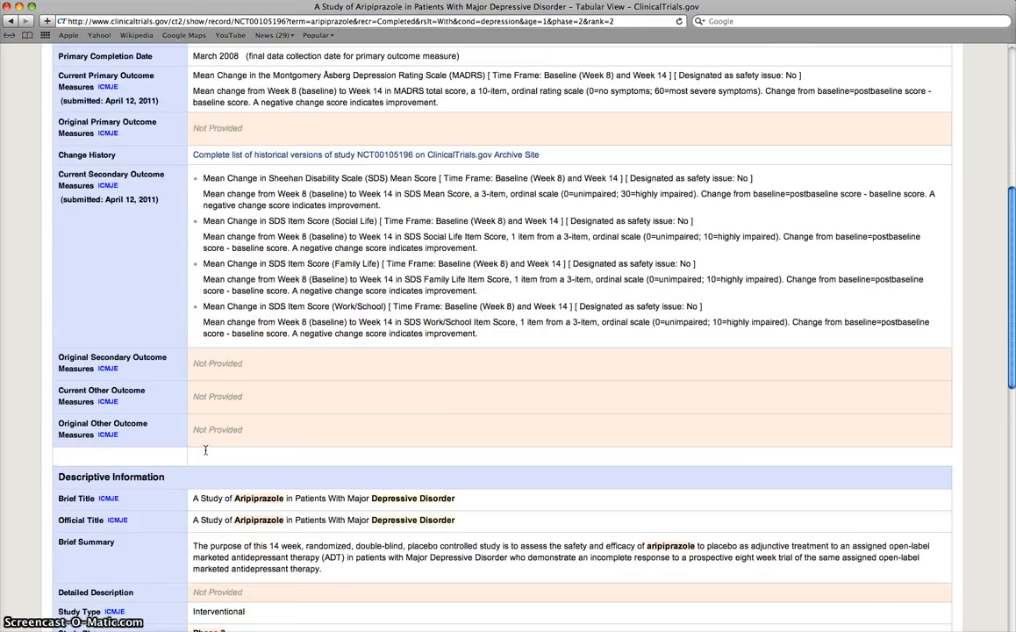
{"action": "scroll", "scroll_direction": "down", "scroll_amount": 3}
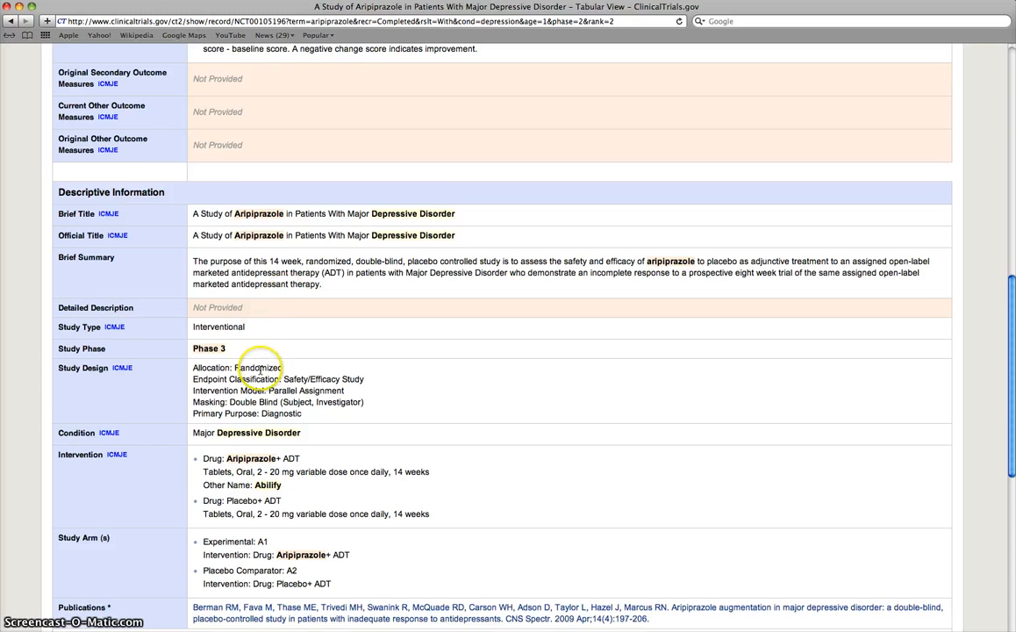
{"action": "scroll", "scroll_direction": "down", "scroll_amount": 3}
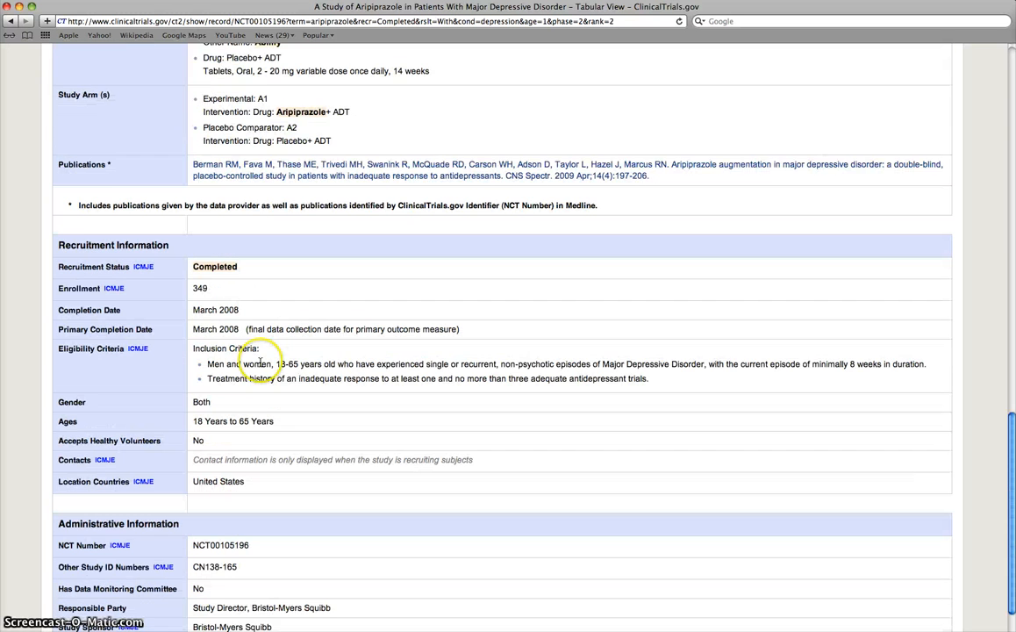
{"action": "scroll", "scroll_direction": "down", "scroll_amount": 3}
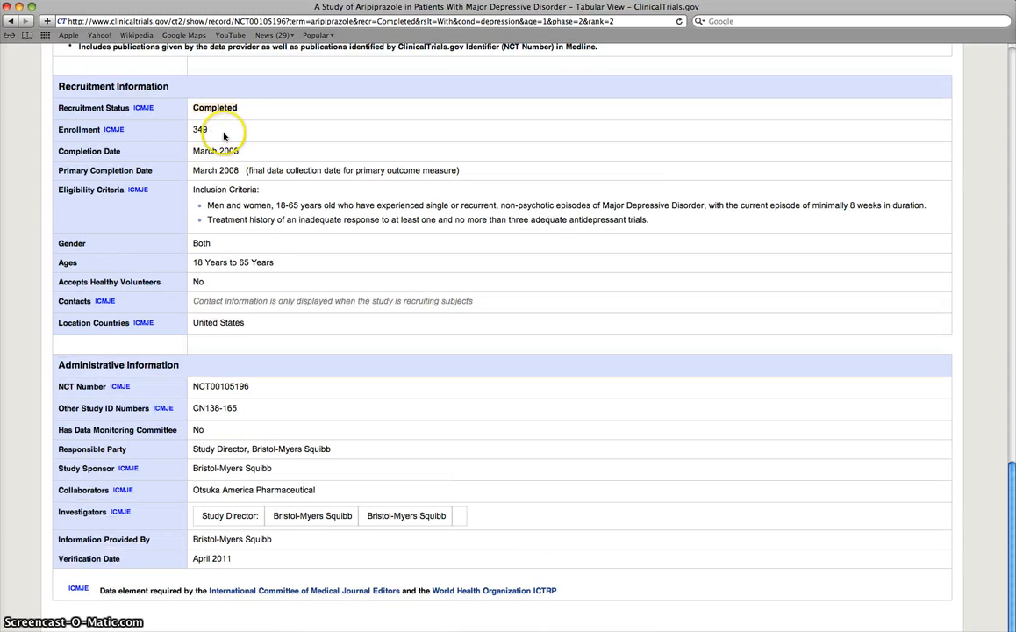
{"action": "scroll", "scroll_direction": "down", "scroll_amount": 3}
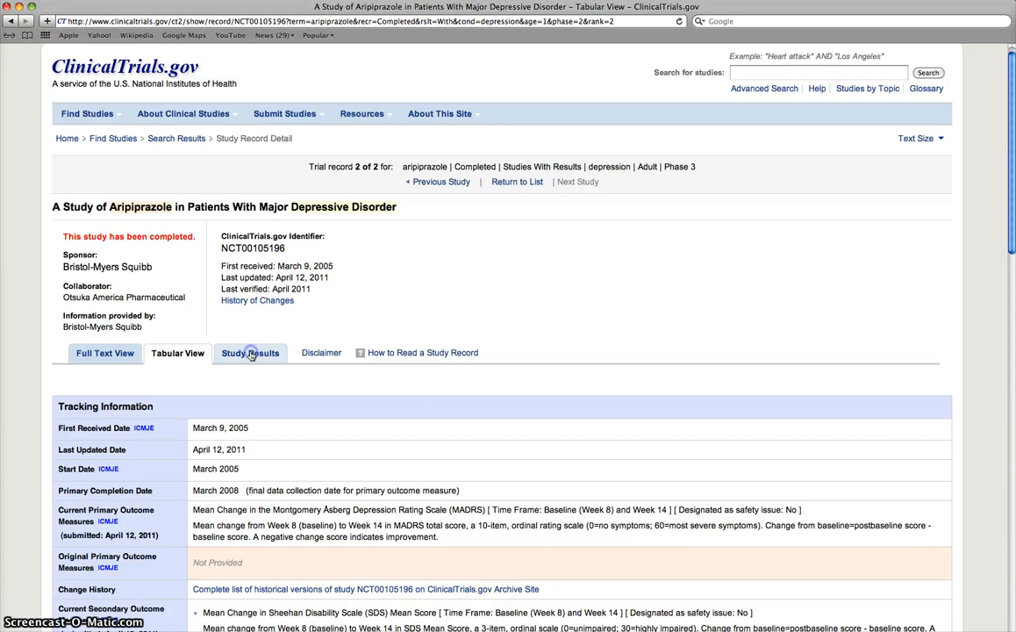
- Open Study Results and review participant flow and baseline characteristics
{"action": "left_click", "coordinate": [250, 353]}
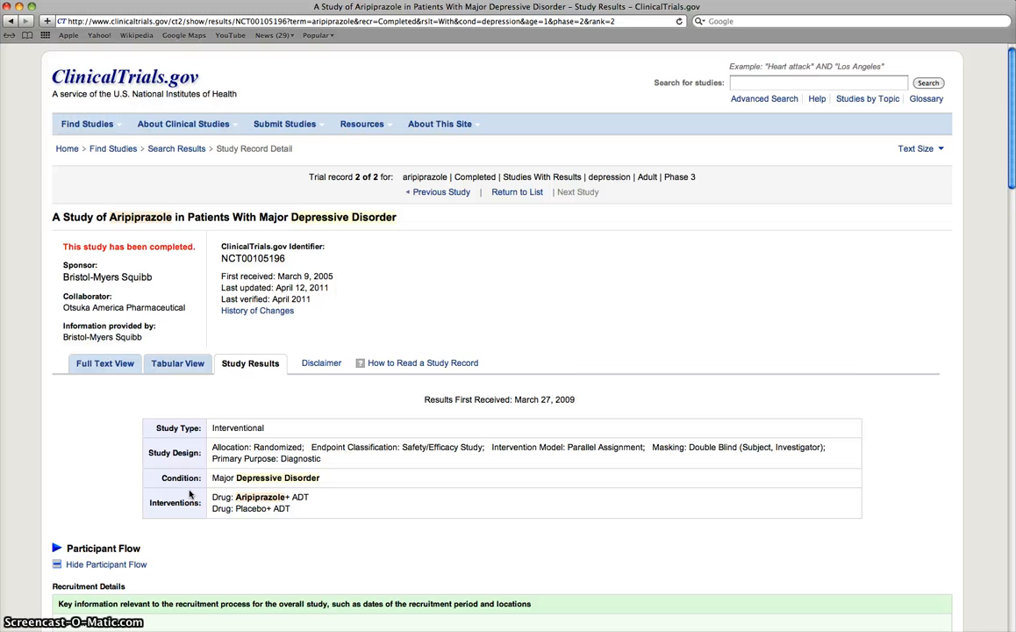
{"action": "scroll", "scroll_direction": "down", "scroll_amount": 3}
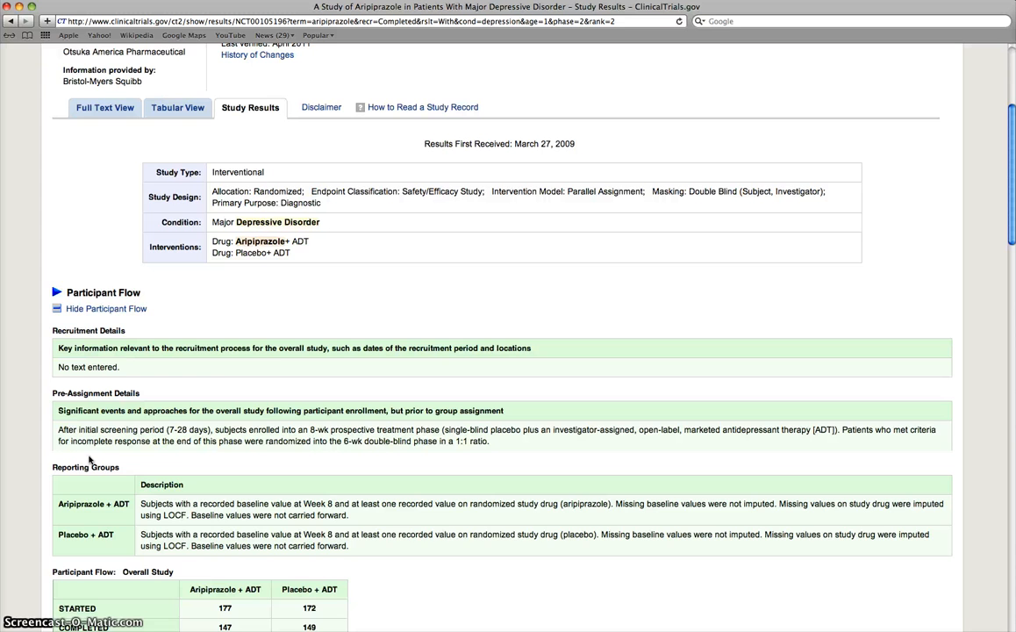
{"action": "scroll", "scroll_direction": "down", "scroll_amount": 3}
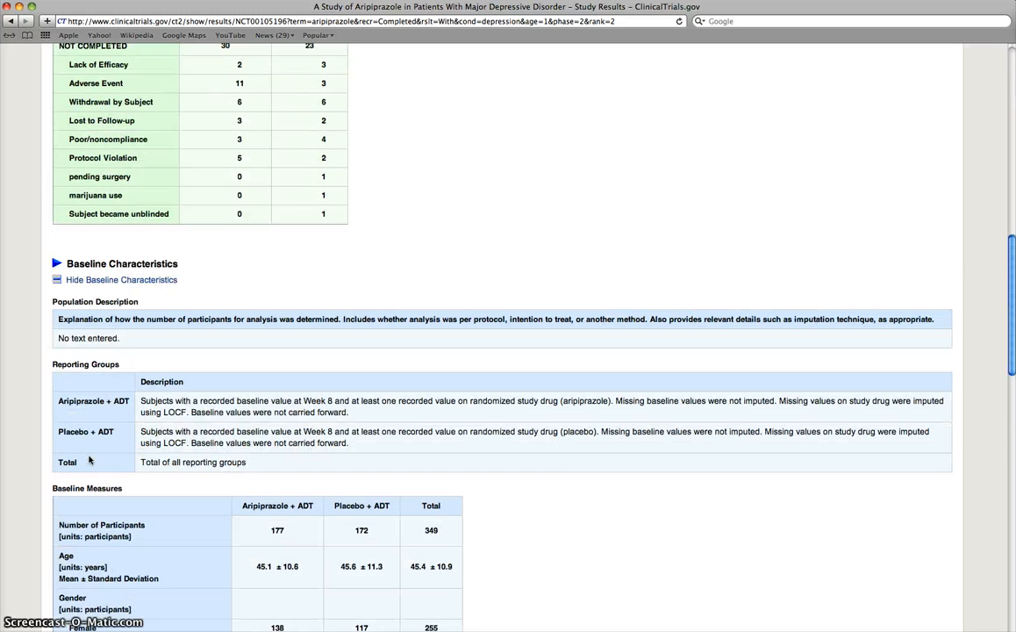
{"action": "scroll", "scroll_direction": "down", "scroll_amount": 3}
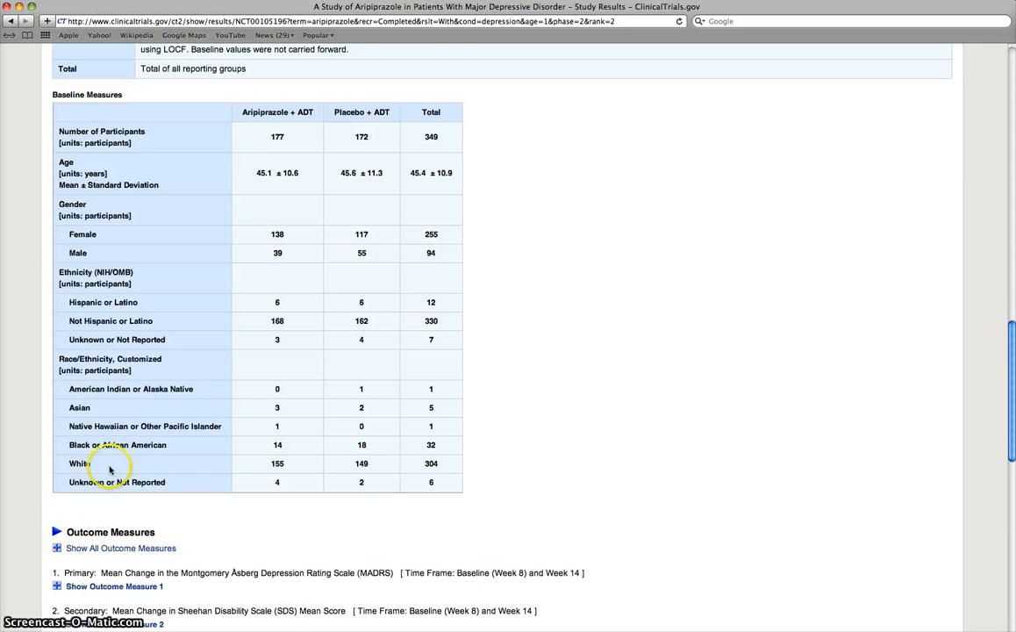
{"action": "scroll", "scroll_direction": "down", "scroll_amount": 3}
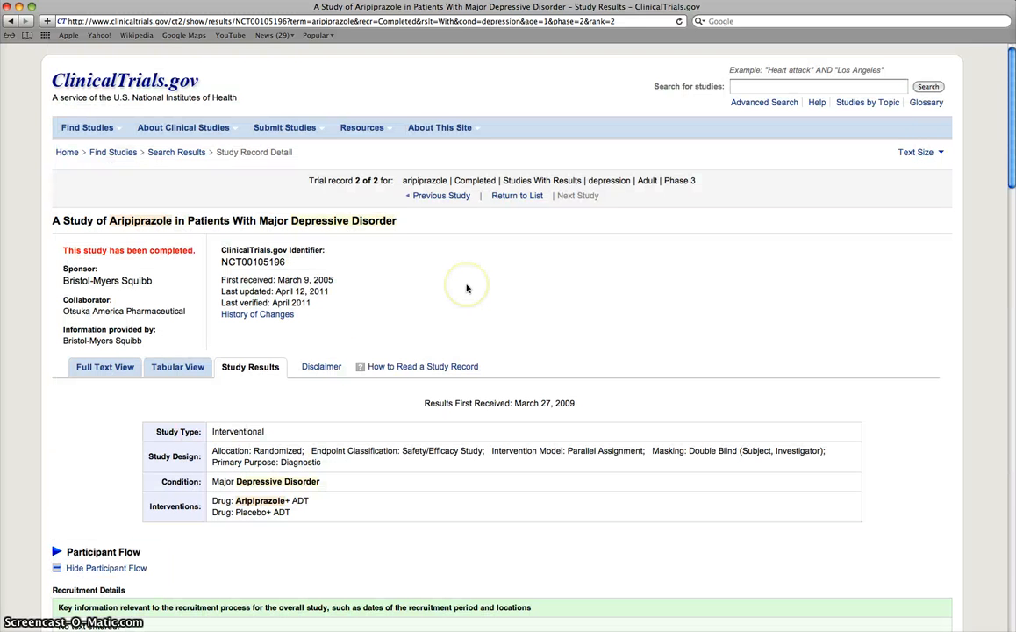
{"action": "mouse_move", "coordinate": [467, 288]}
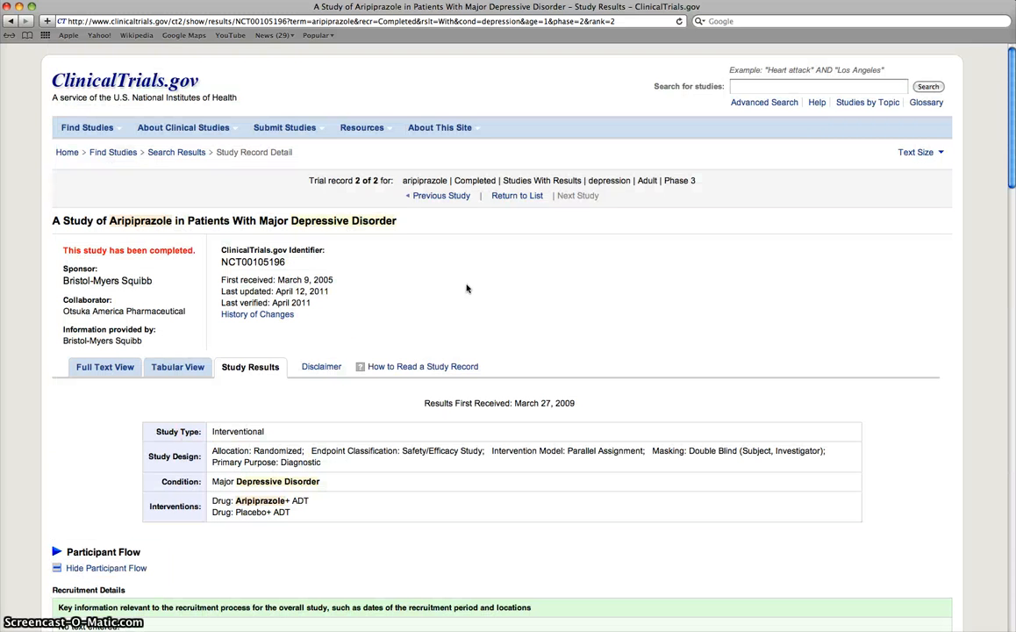
{"action": "mouse_move", "coordinate": [320, 196]}
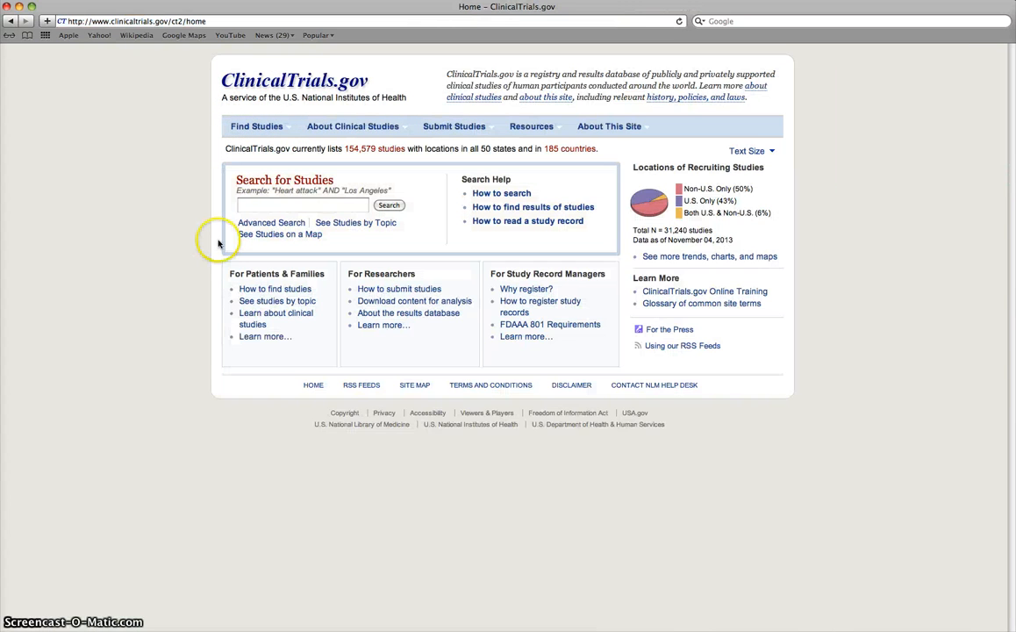
{"action": "mouse_move", "coordinate": [183, 341]}
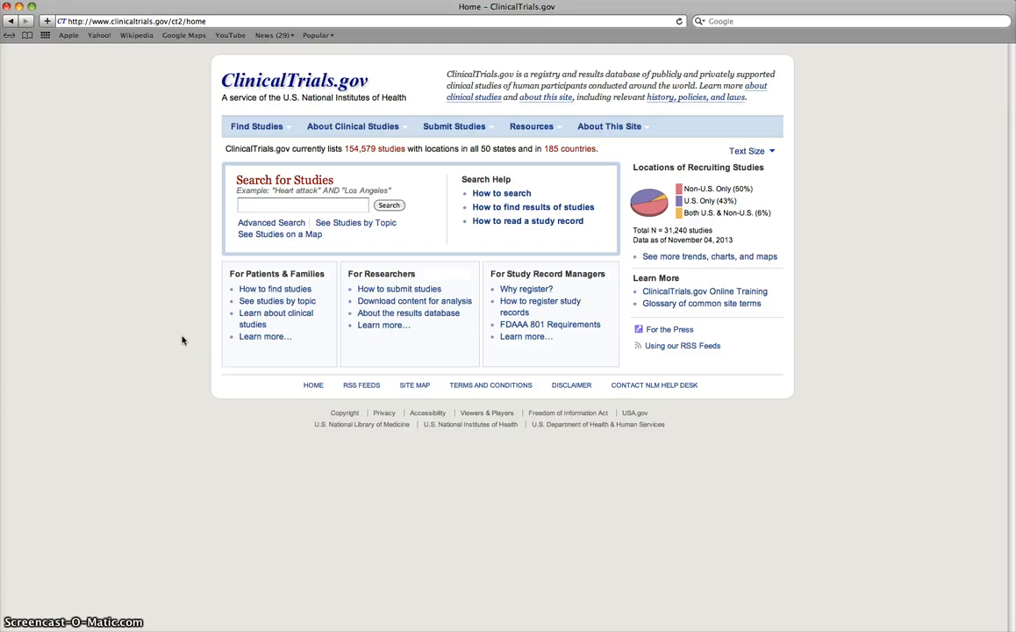